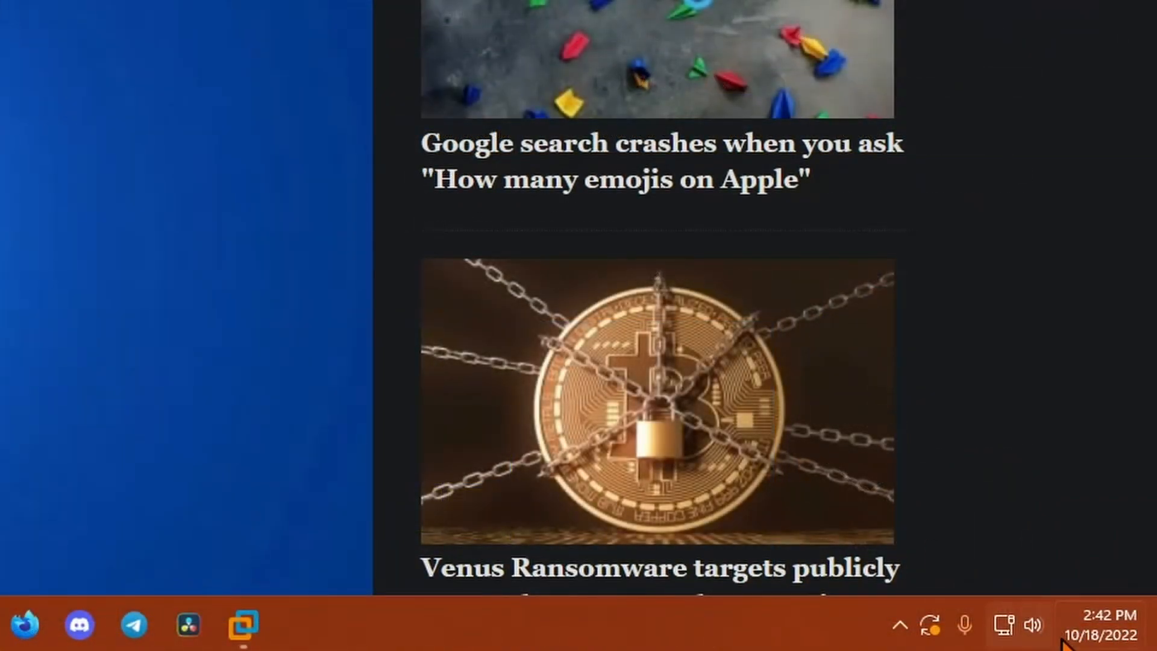
Bring up BleepingComputer's Windows 10 22H2 article and scroll through its feature list and servicing timelines
left_click(1102, 624)
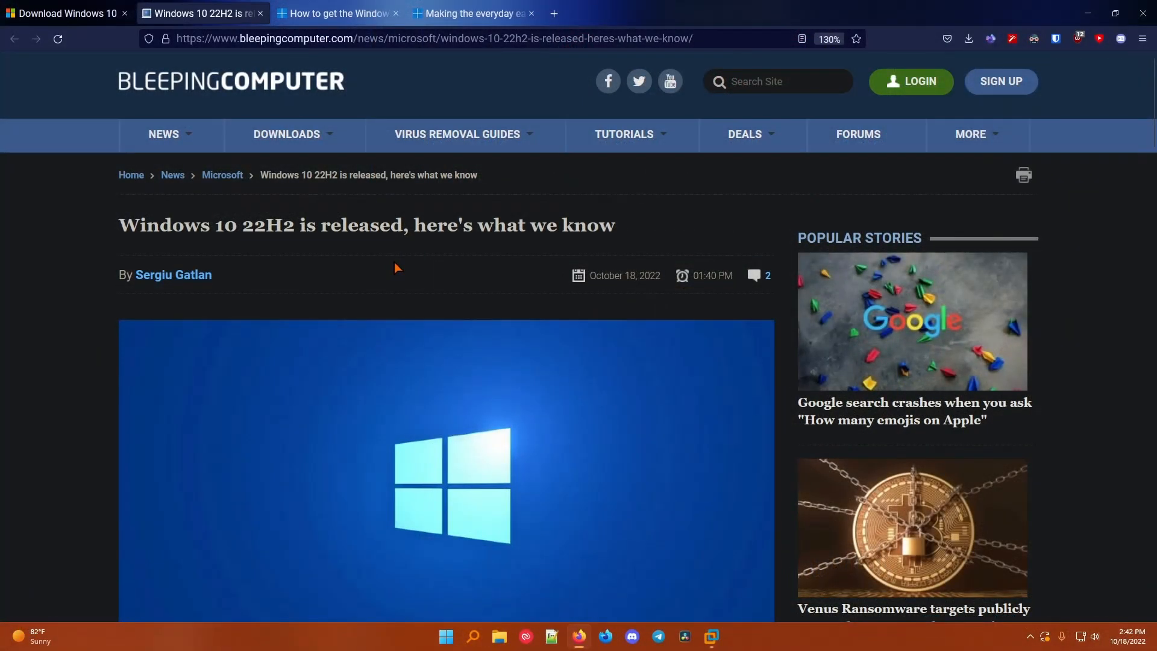
scroll("down", 3)
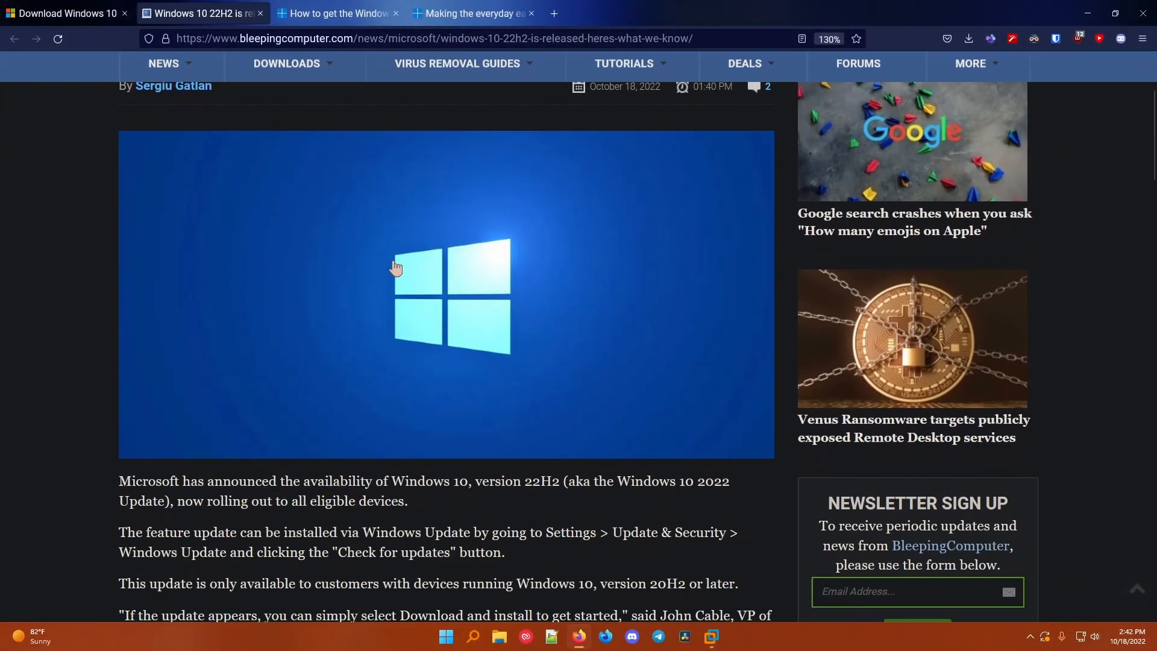
scroll("down", 3)
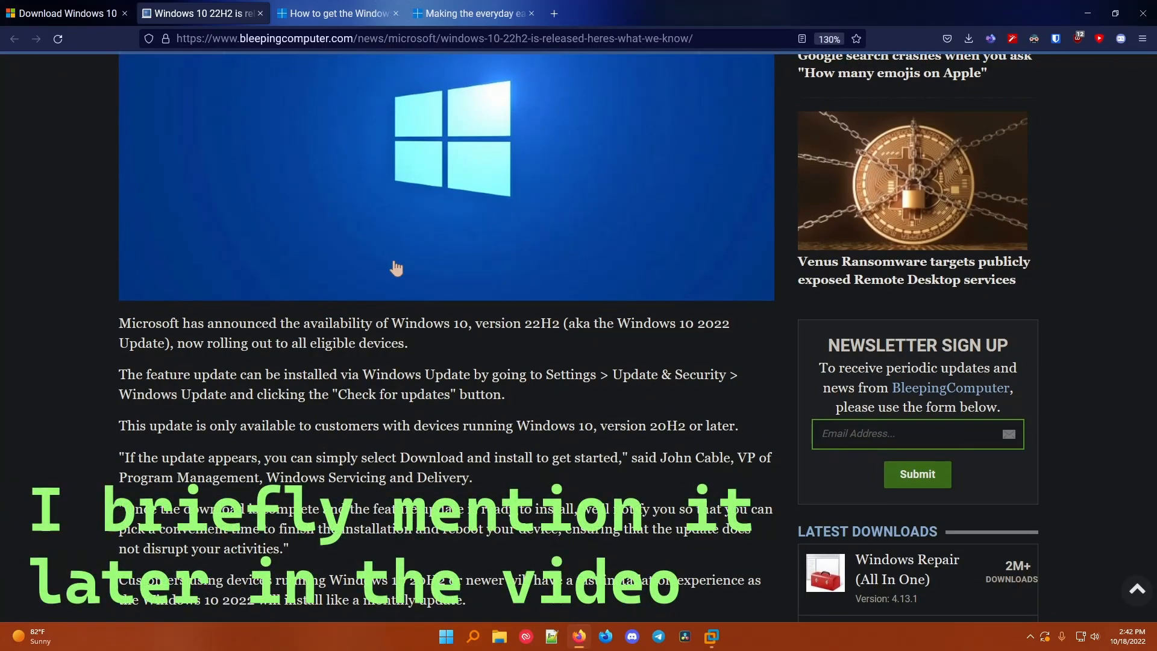
scroll("down", 3)
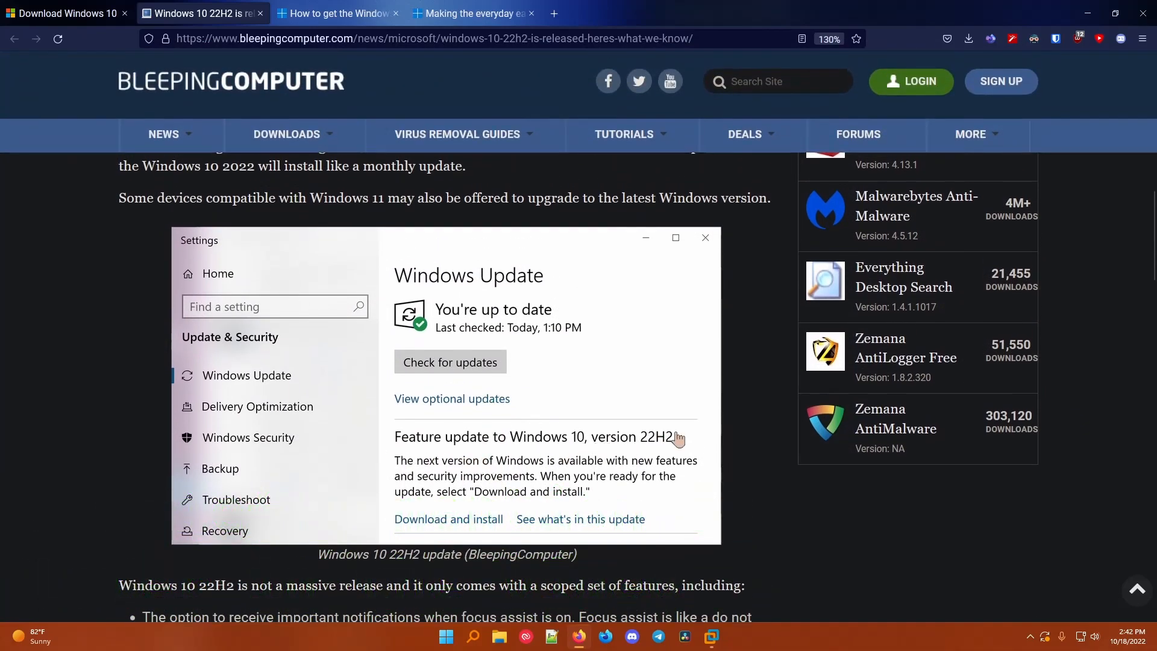
scroll("down", 3)
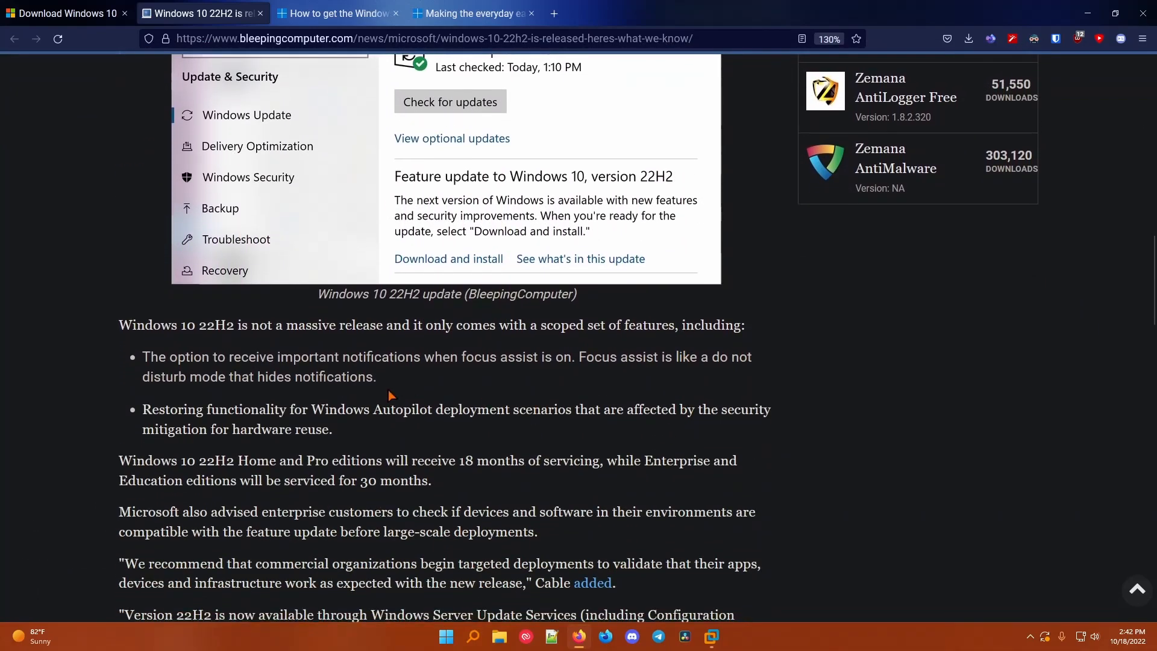
mouse_move(356, 350)
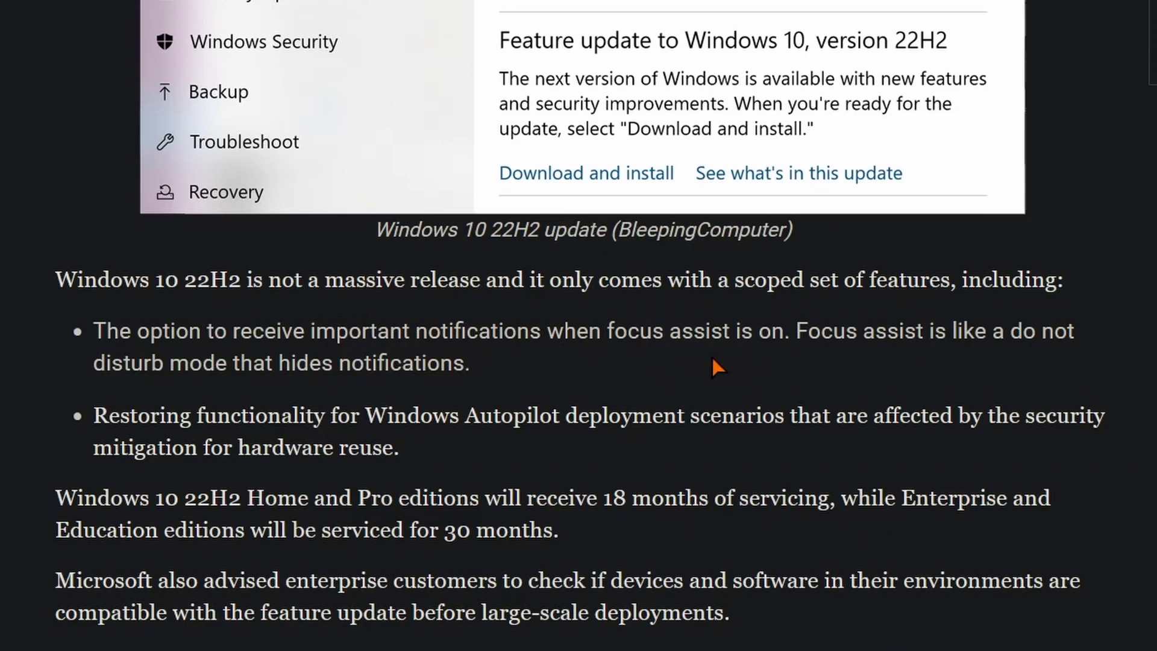
mouse_move(806, 370)
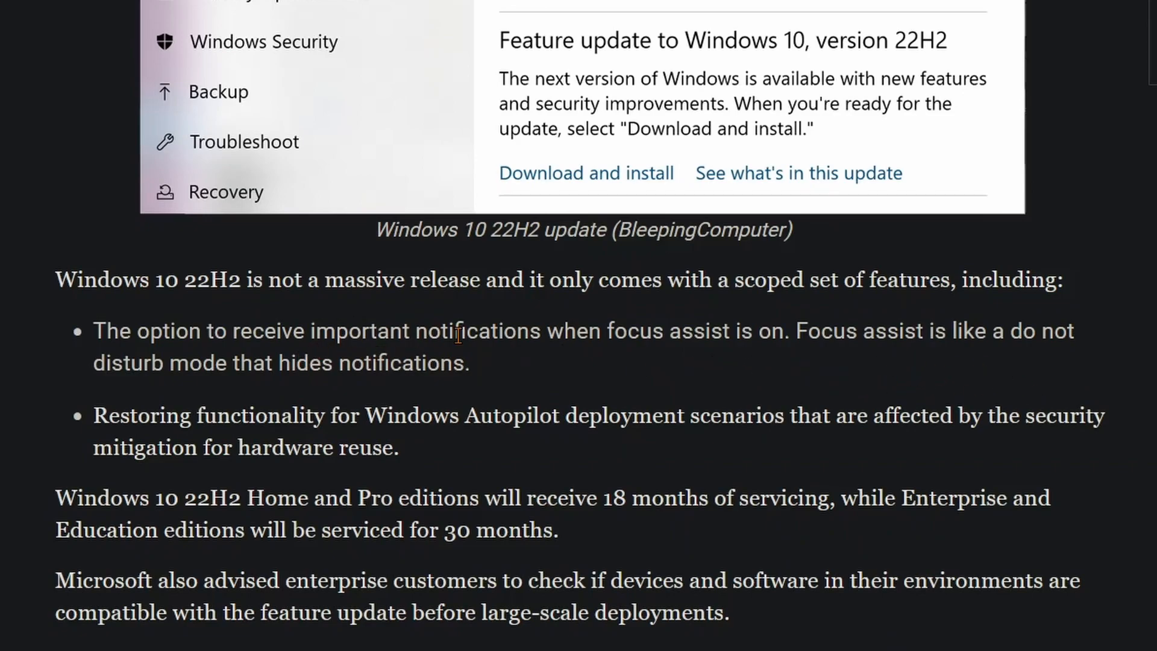
mouse_move(348, 403)
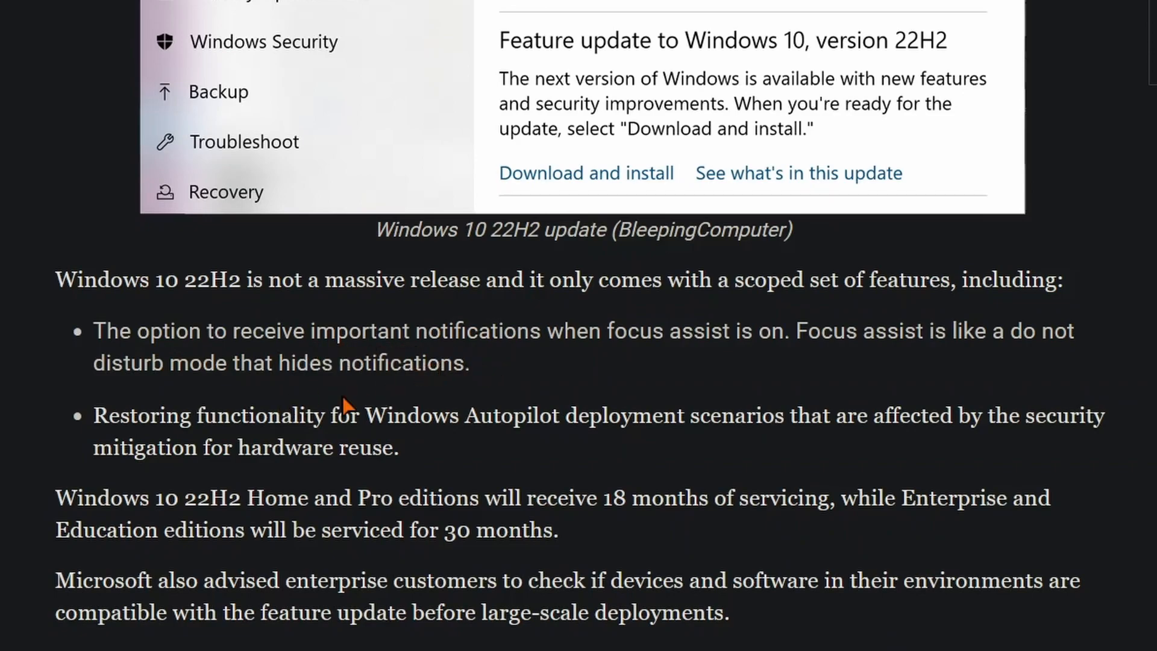
mouse_move(669, 427)
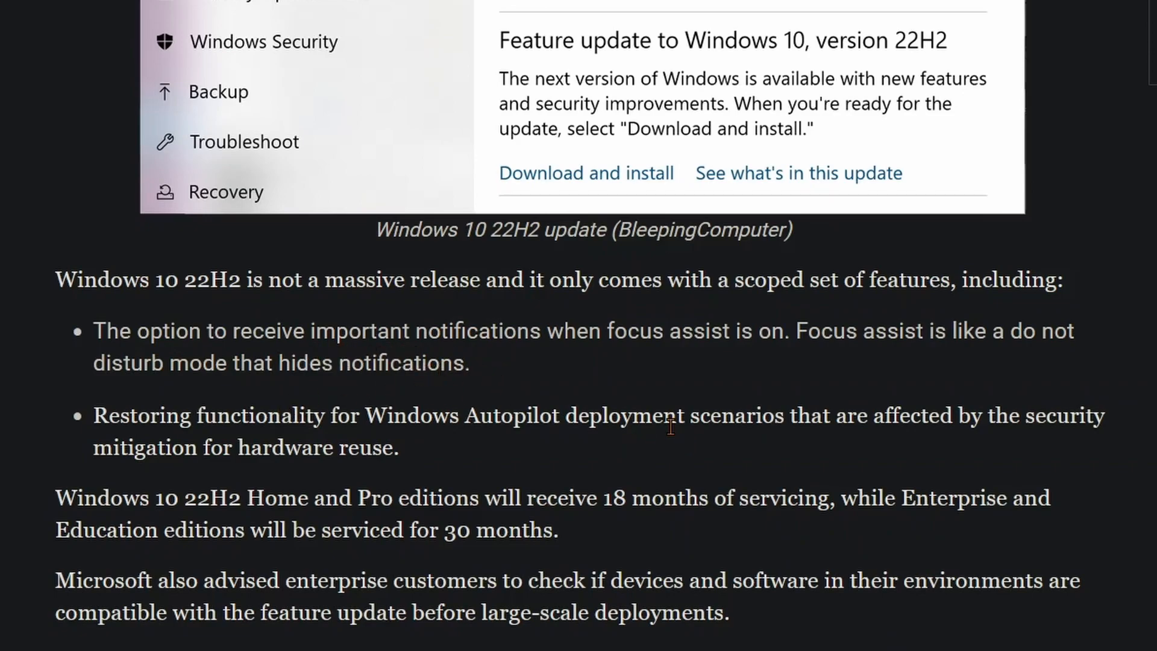
mouse_move(688, 449)
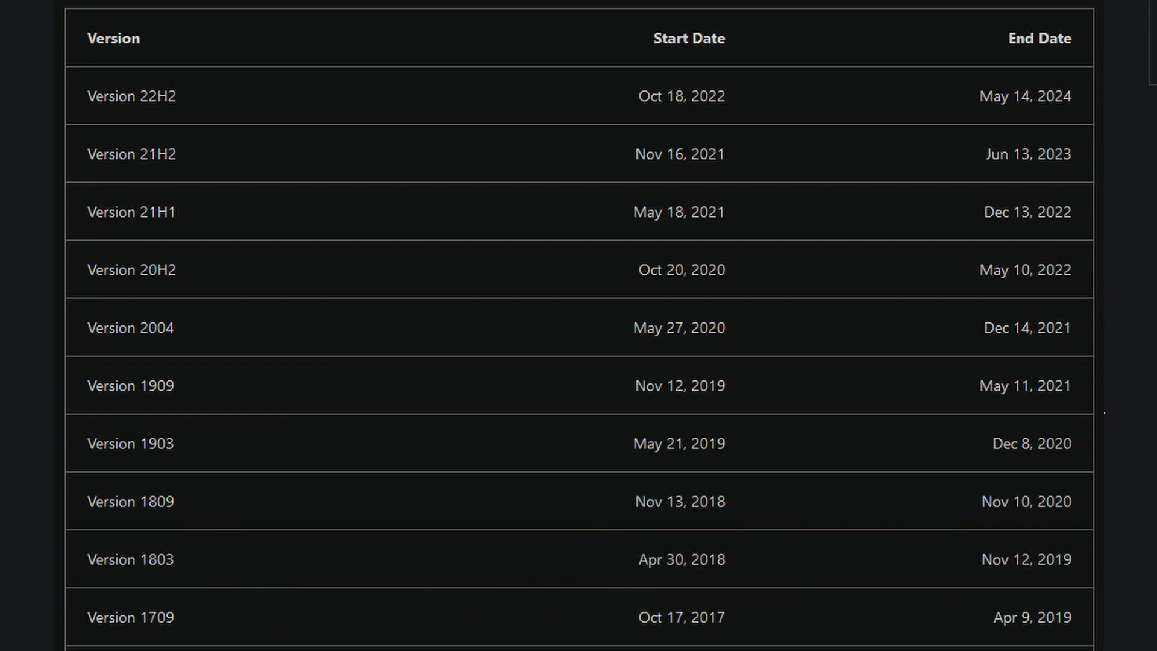
left_click(199, 13)
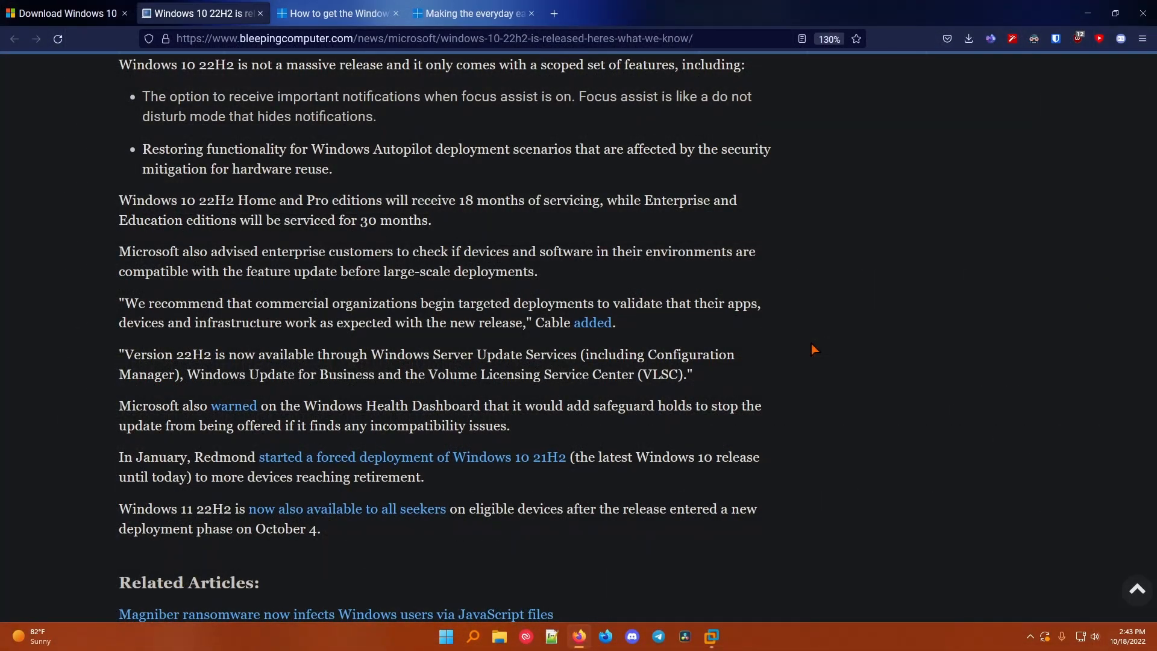
mouse_move(789, 475)
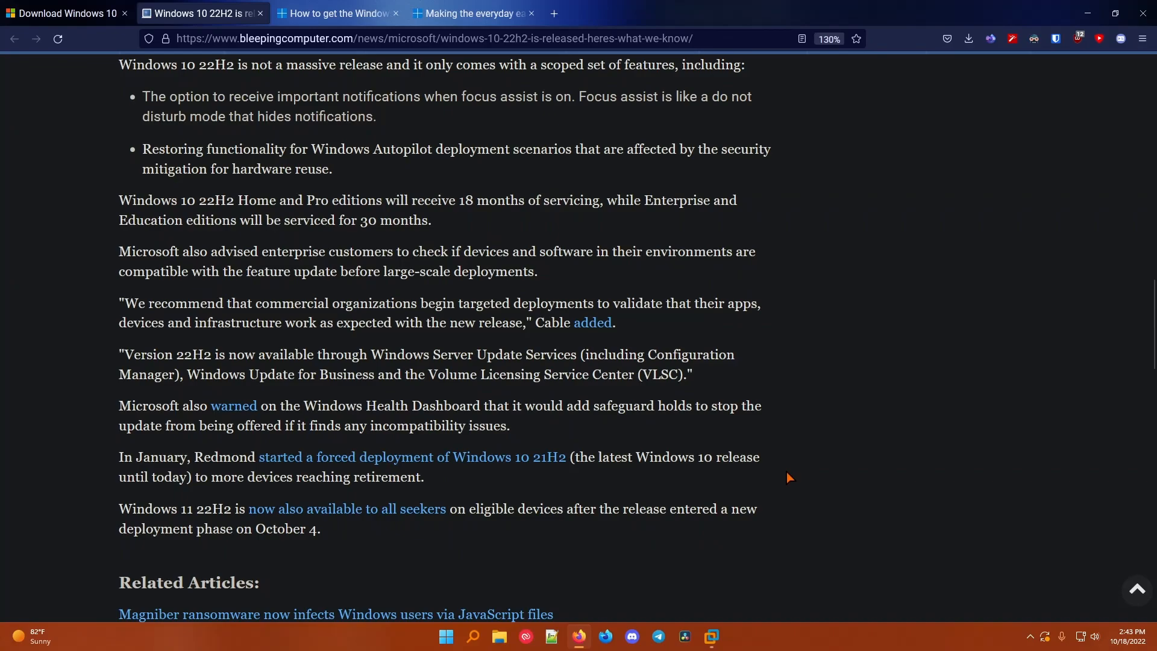
Read the 'How to get the Windows 10 2022 Update' blog post down to its closing notes and tags
left_click(337, 13)
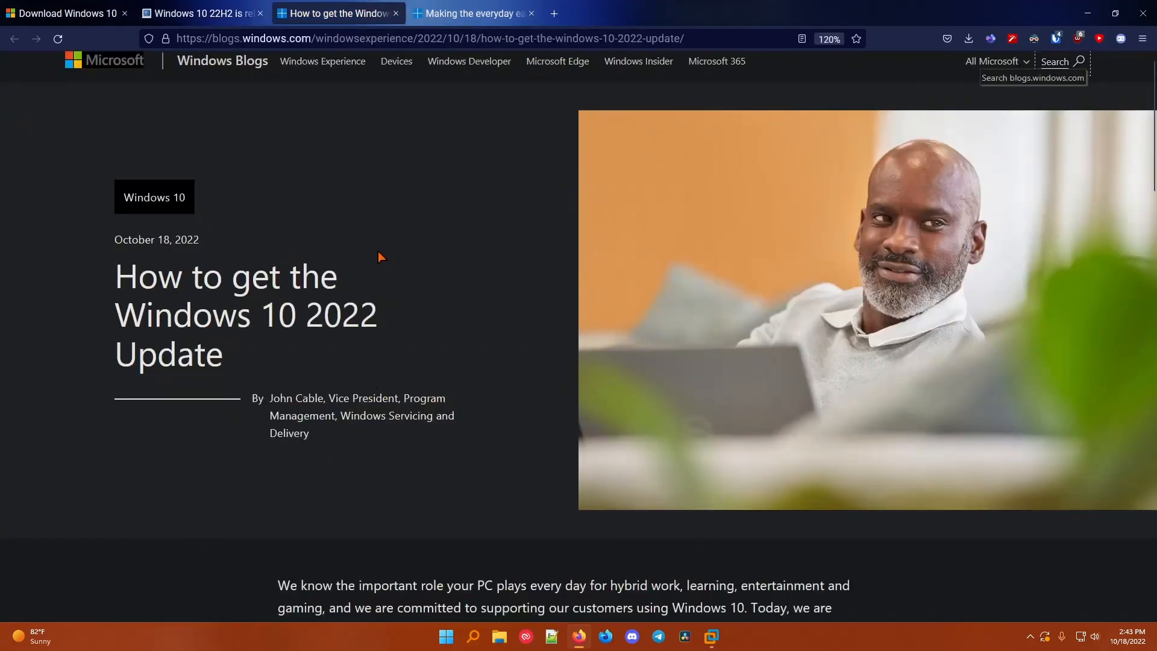
mouse_move(298, 290)
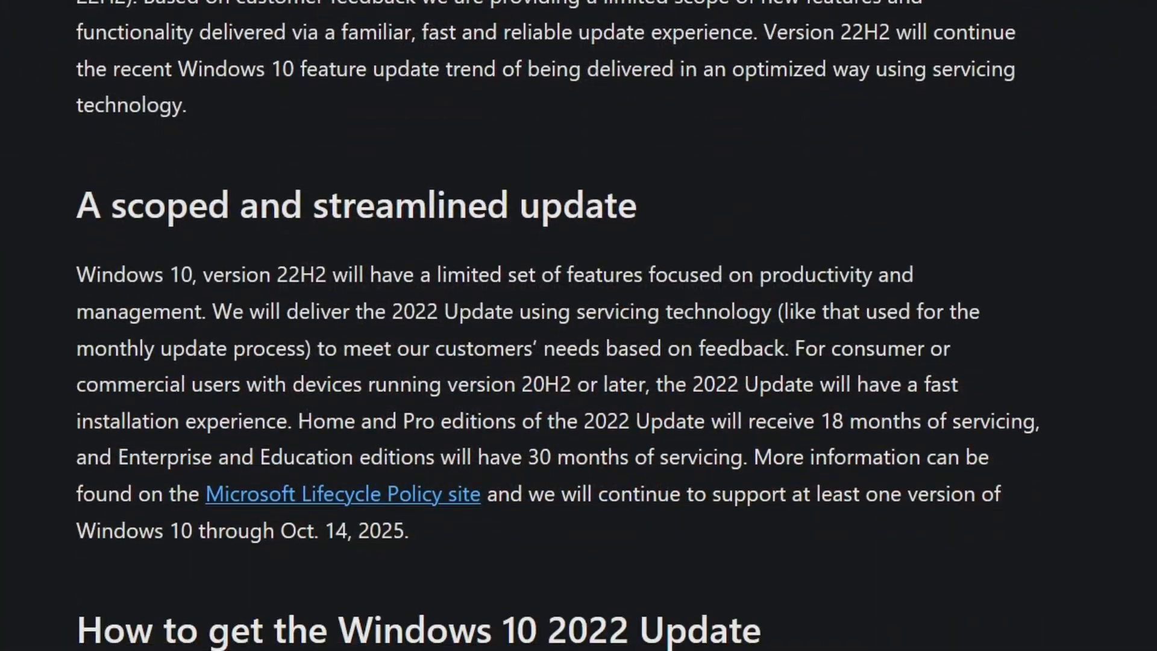
mouse_move(706, 280)
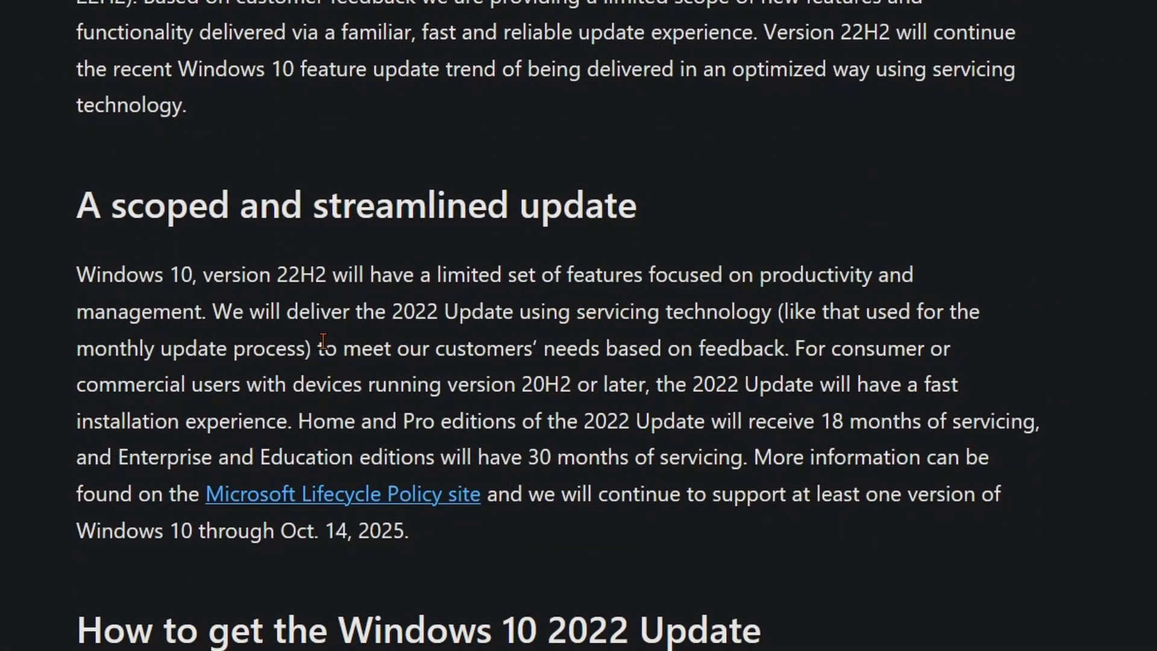
mouse_move(930, 457)
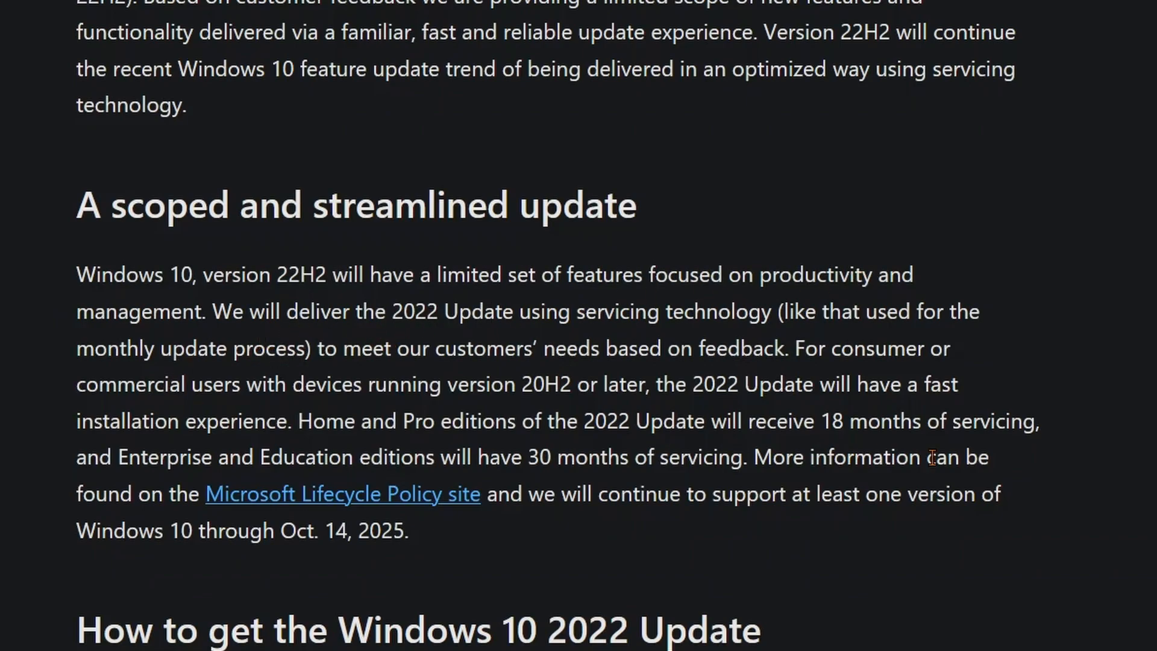
scroll("down", 3)
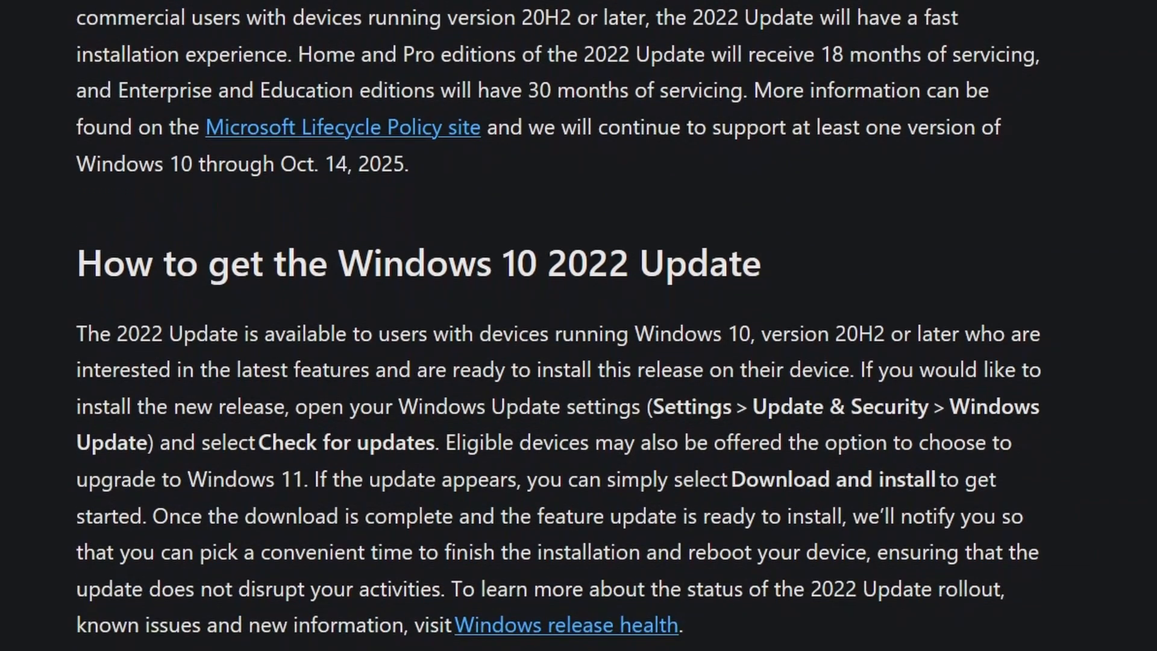
scroll("down", 3)
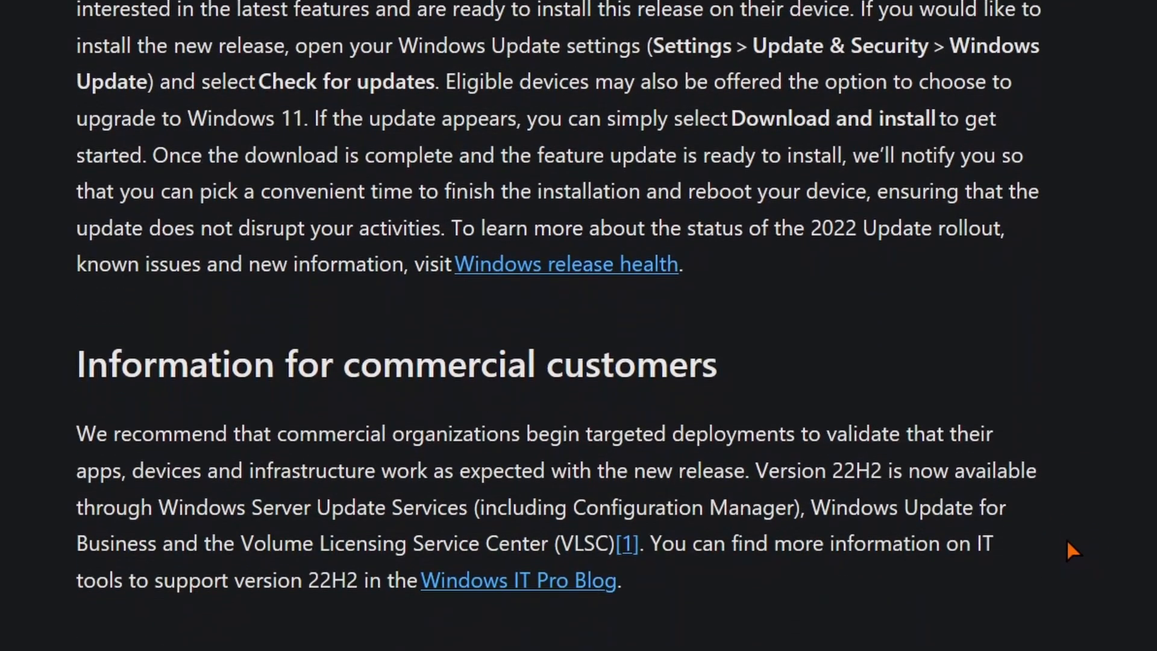
scroll("down", 3)
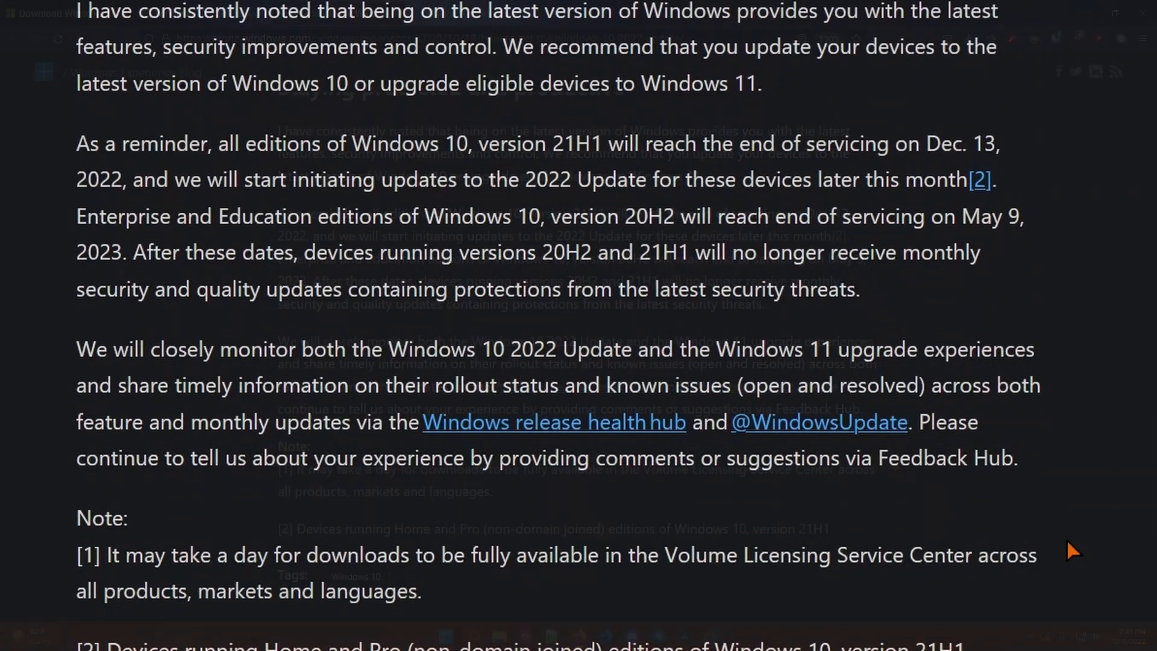
scroll("down", 3)
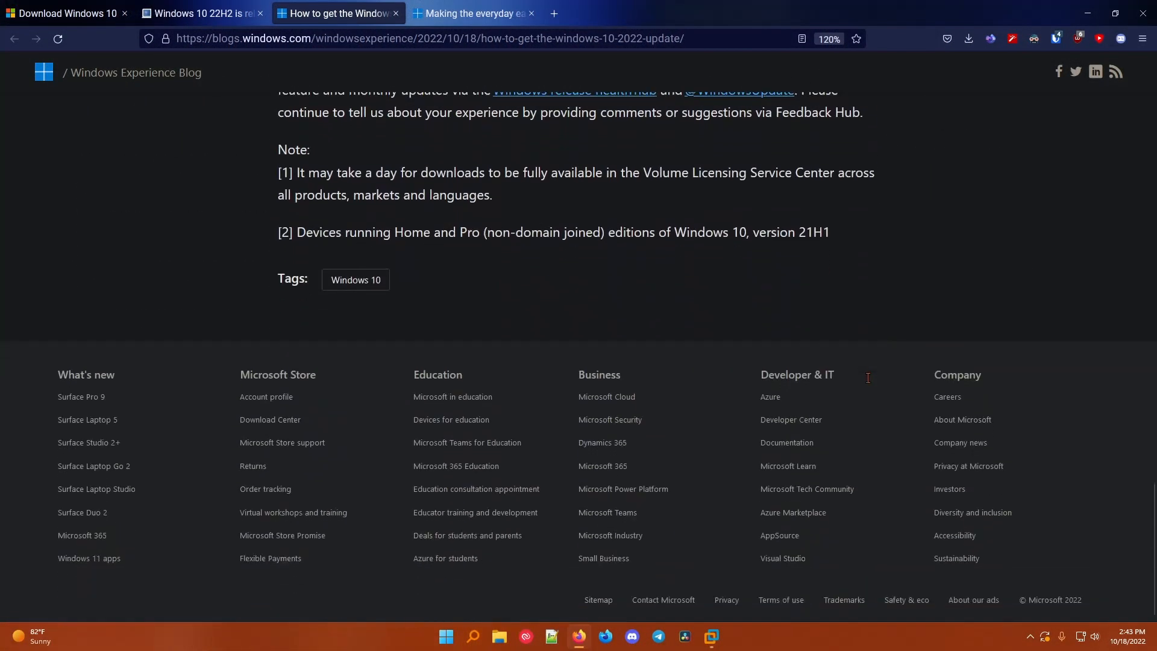
mouse_move(871, 382)
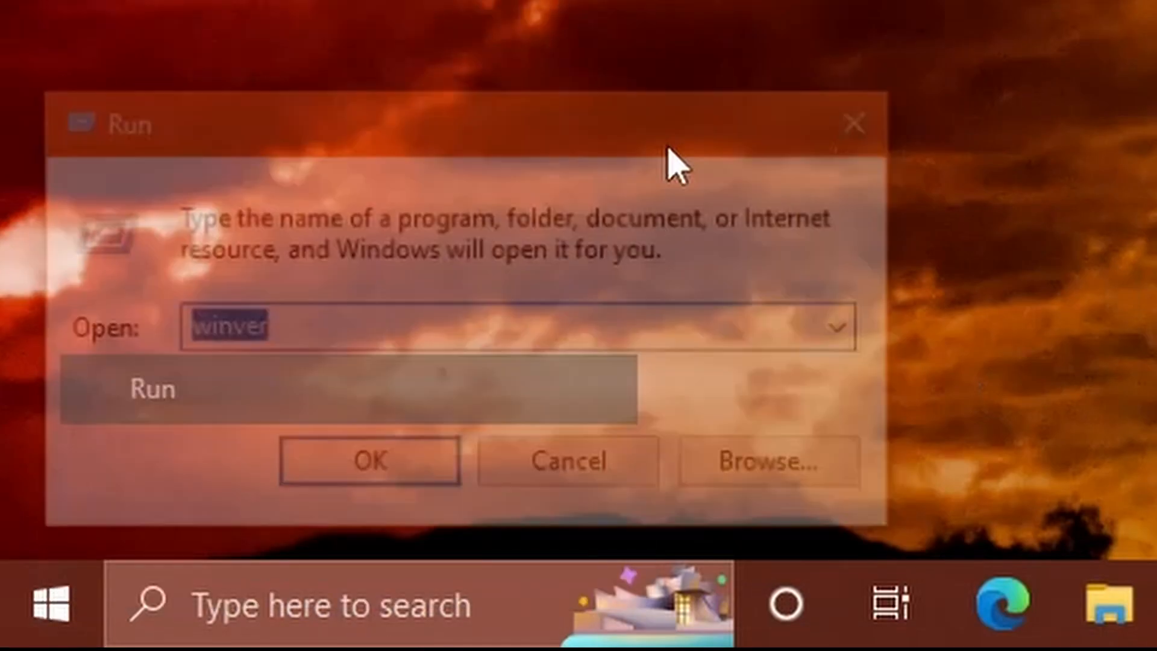
Check in winver that Windows is Version 21H2, OS Build 19044.2130, then close About Windows
left_click(369, 459)
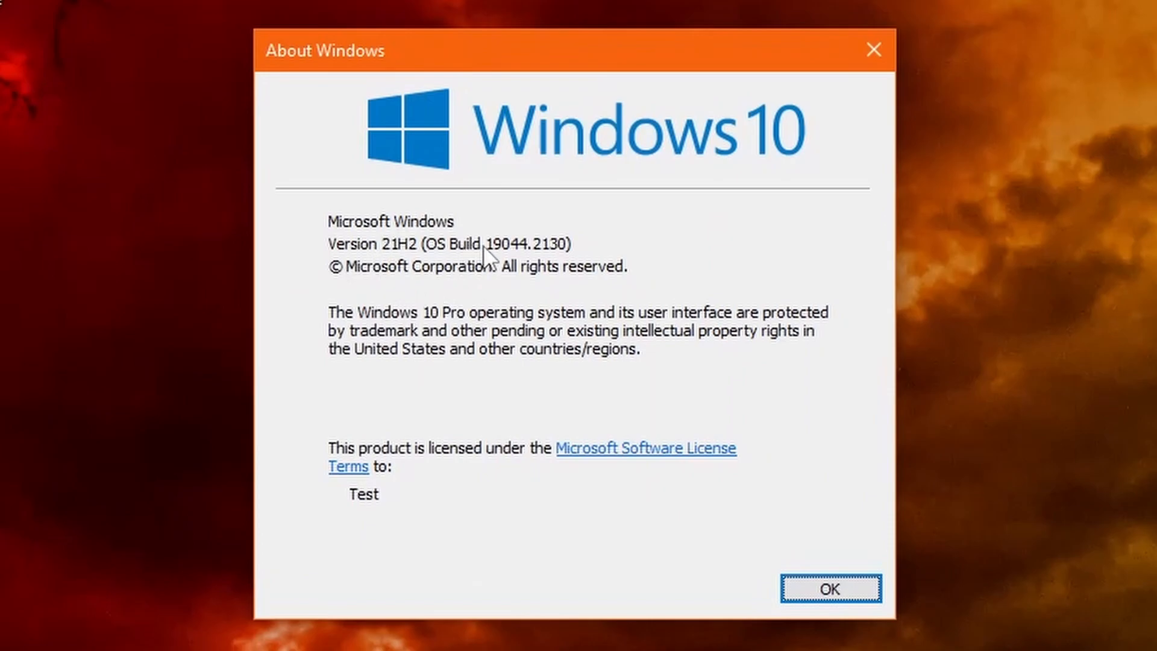
mouse_move(529, 262)
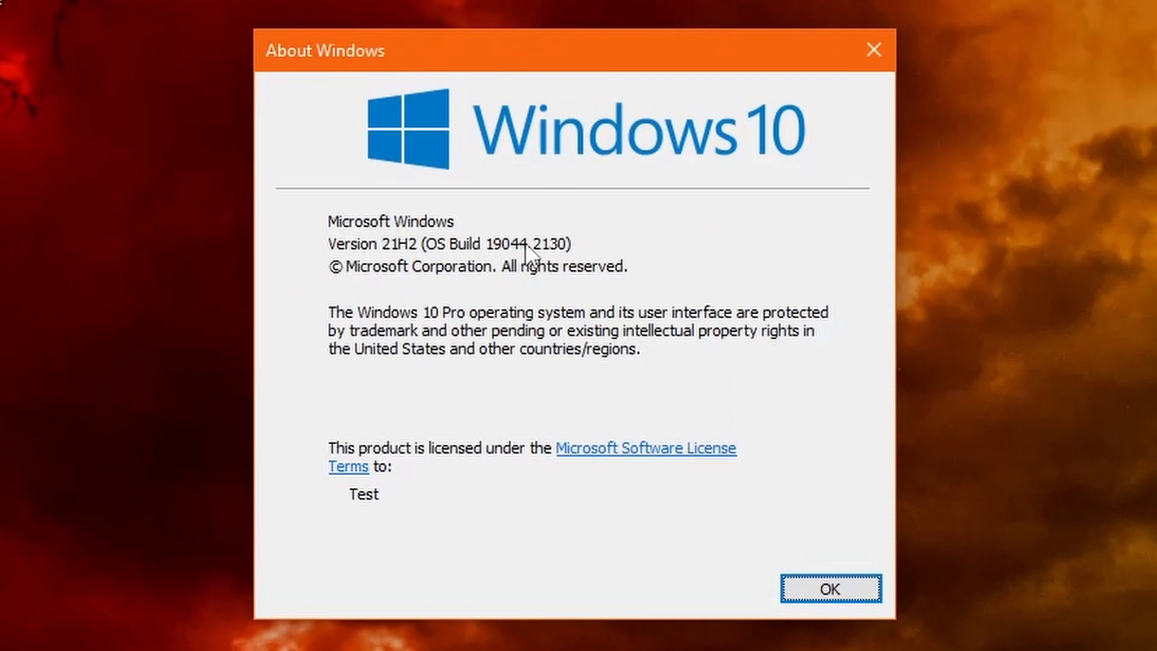
mouse_move(695, 185)
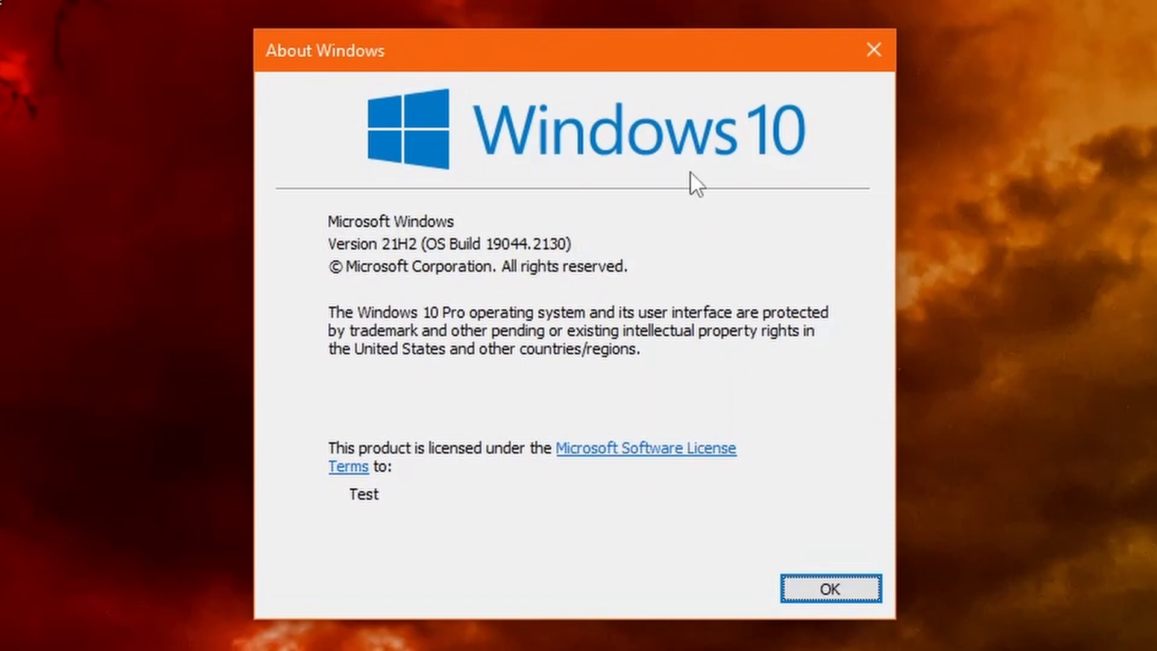
left_click(830, 589)
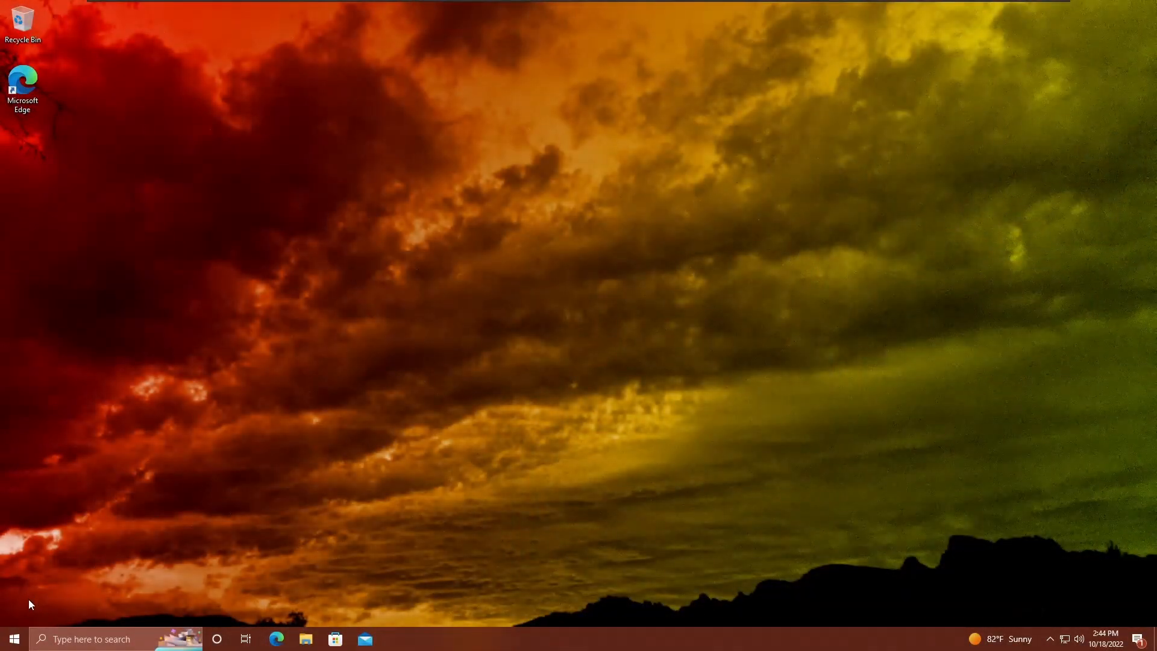
Open Update & Security in Settings and dismiss the Windows 11 requirements notice while updates are checked
left_click(395, 639)
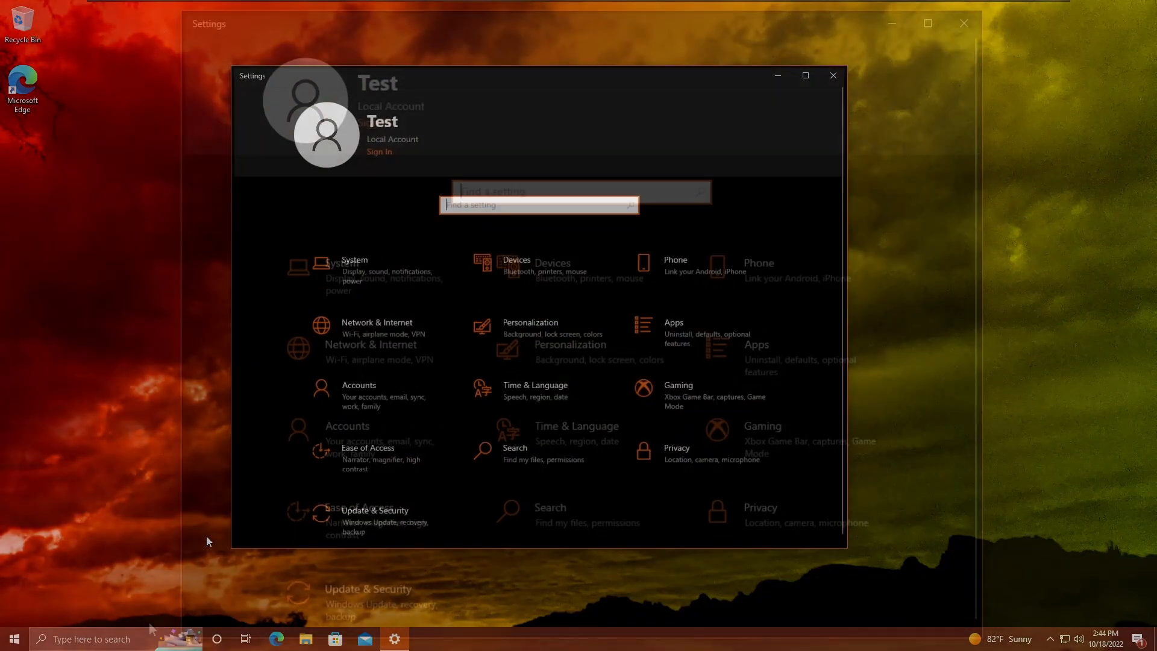
left_click(374, 510)
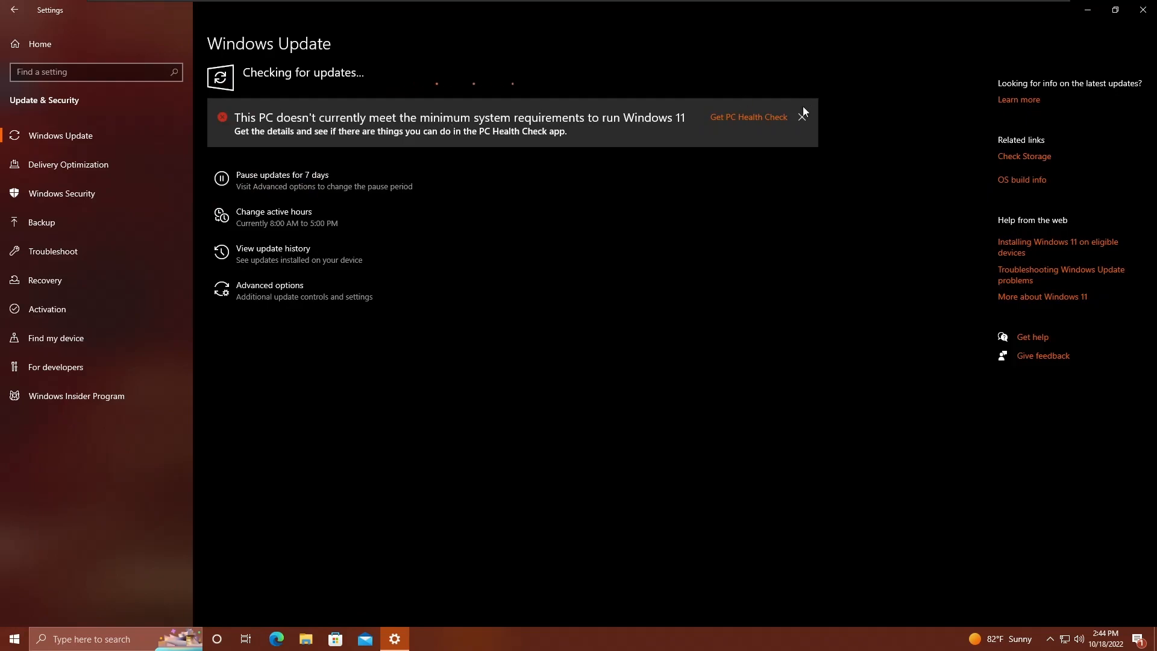
left_click(802, 116)
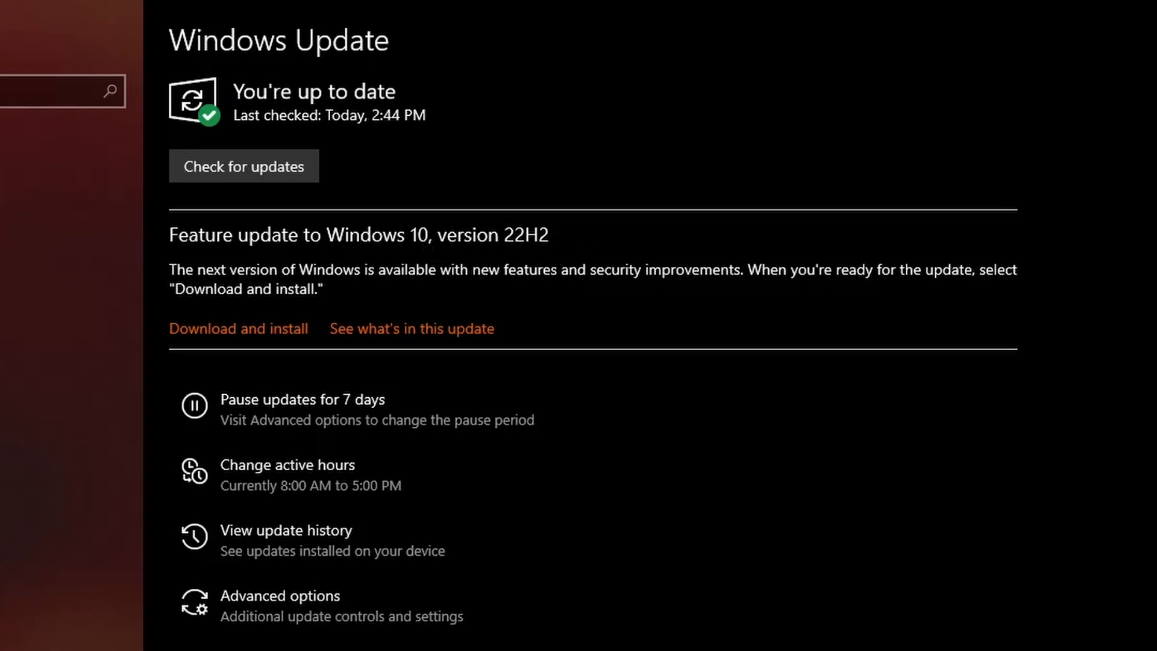
mouse_move(642, 315)
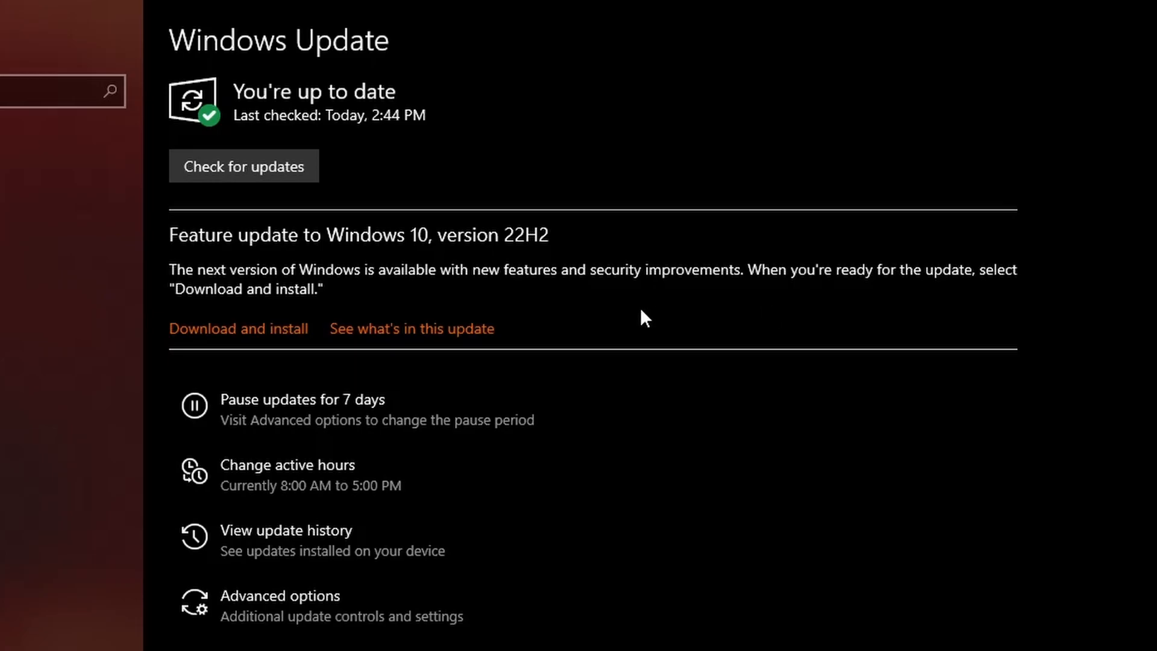
Download and install the Windows 10 version 22H2 feature update, then restart now
left_click(238, 329)
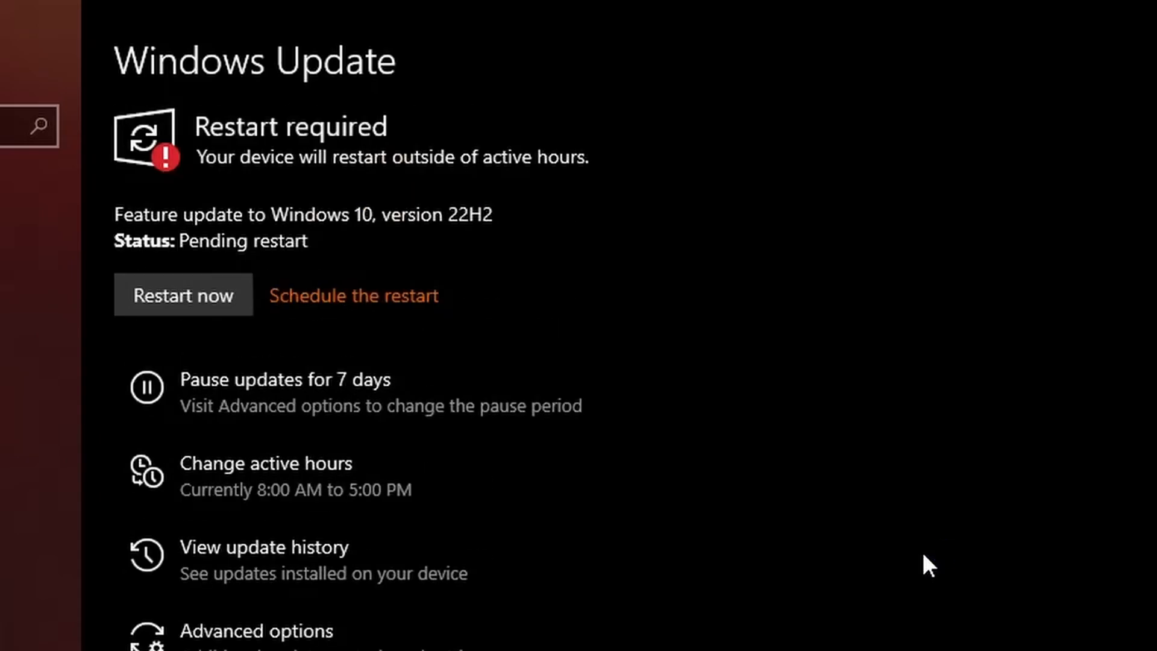
mouse_move(168, 324)
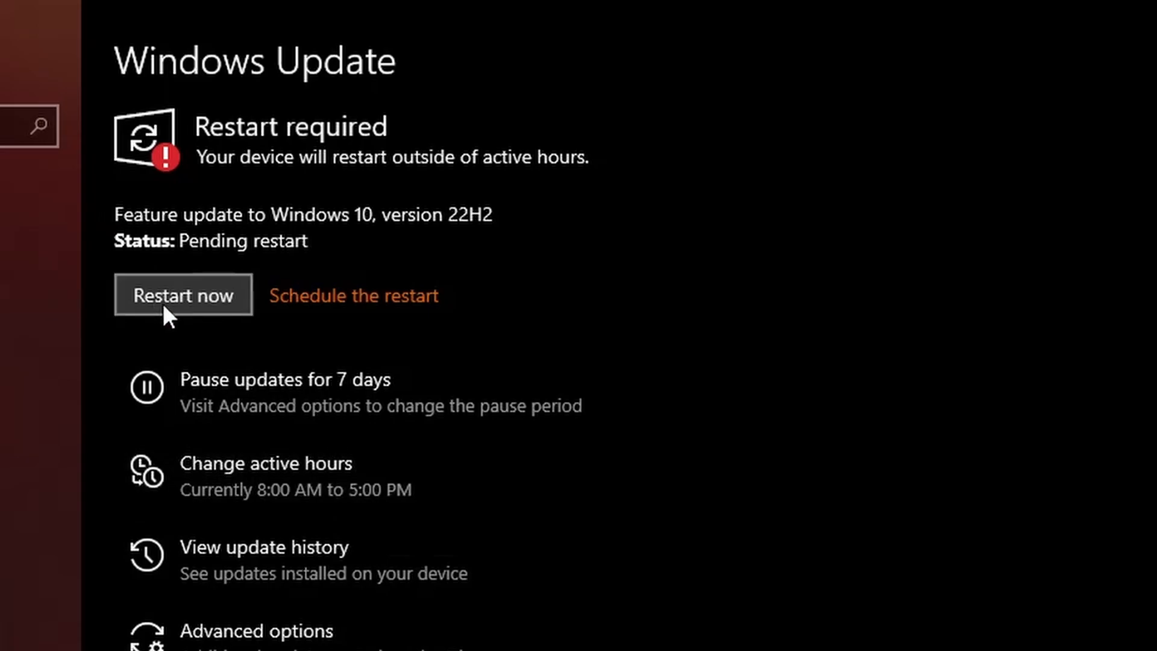
left_click(182, 294)
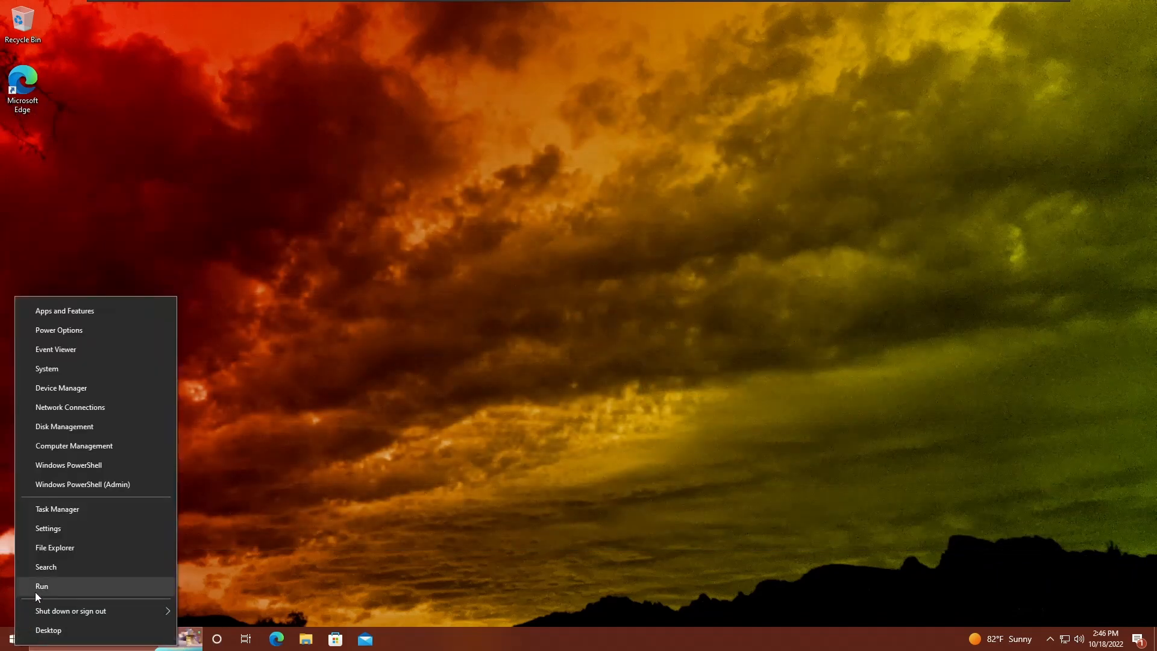
Confirm version 22H2, OS build 19045.2130 in winver and on the System > About settings page
left_click(39, 585)
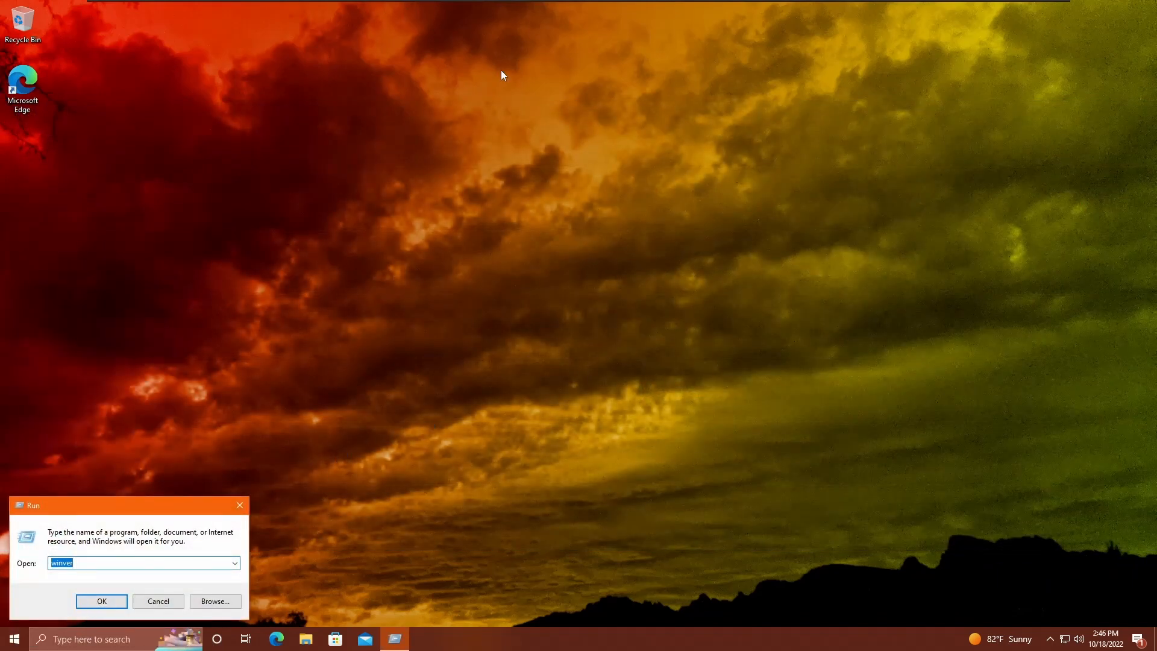
left_click(101, 601)
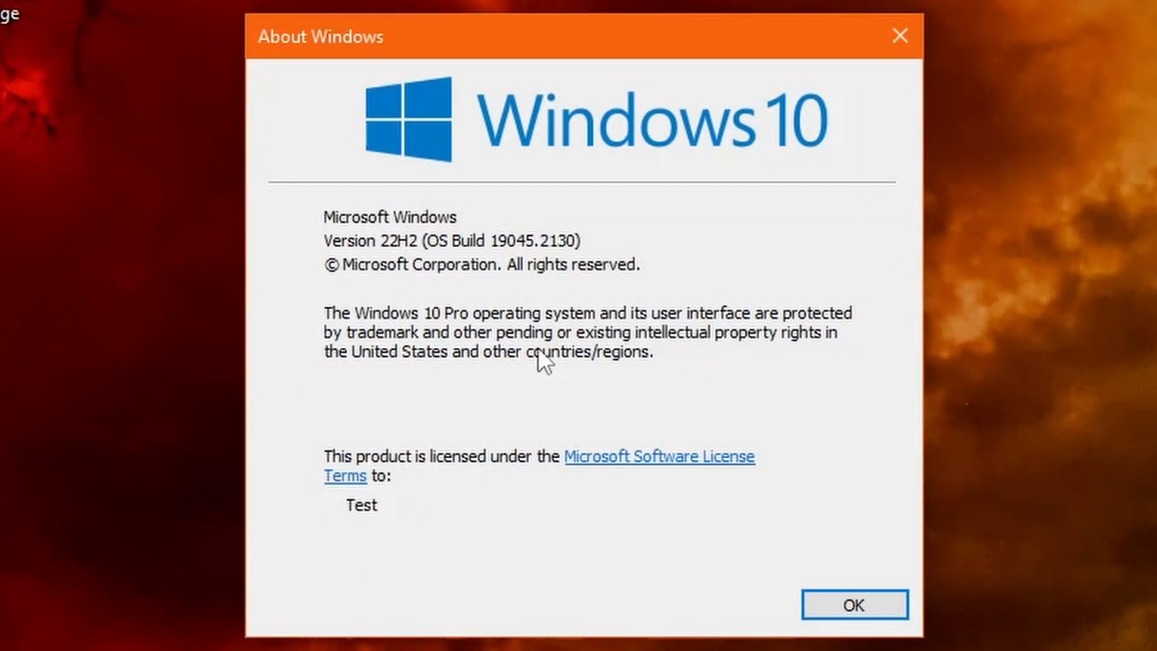
mouse_move(471, 273)
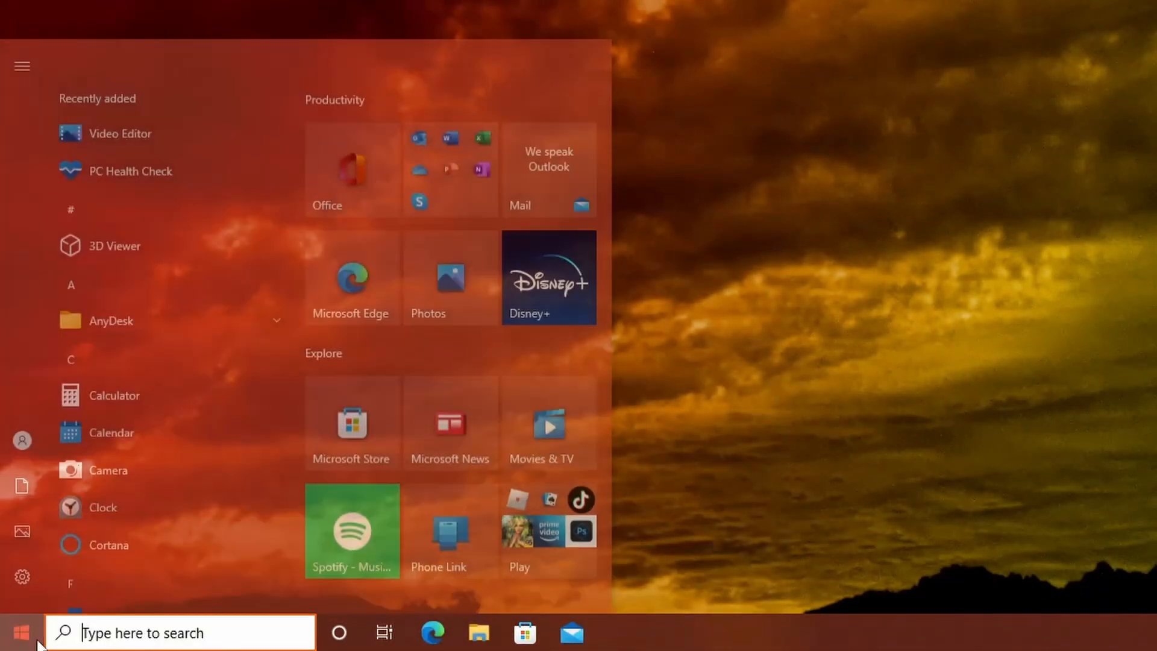
left_click(20, 574)
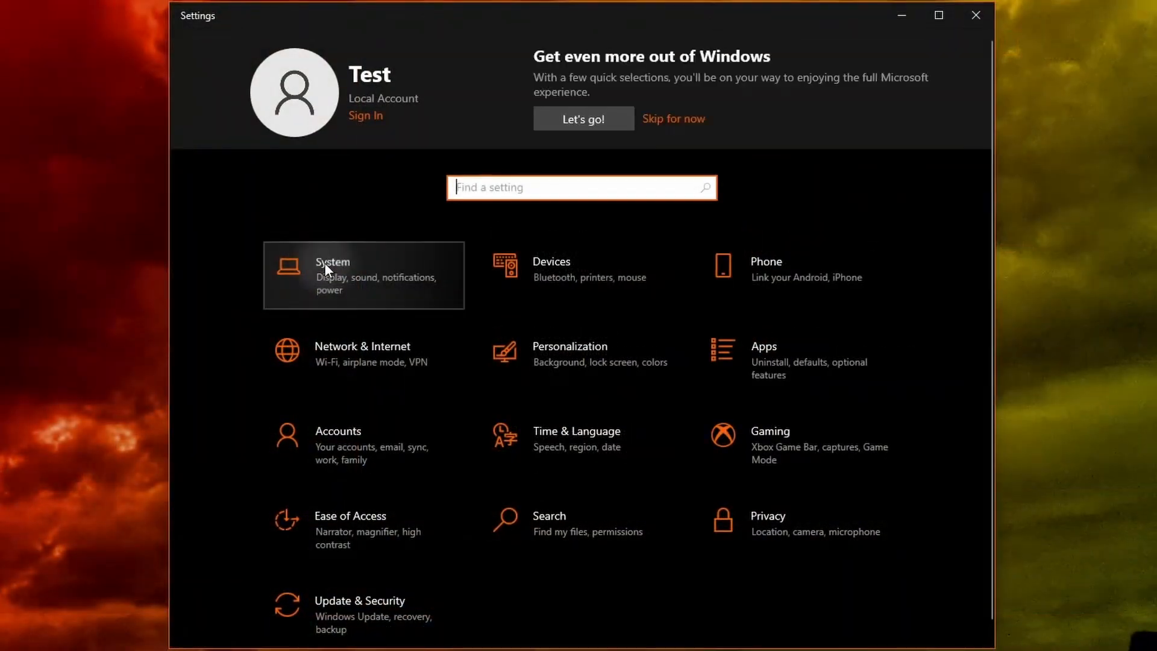
left_click(332, 262)
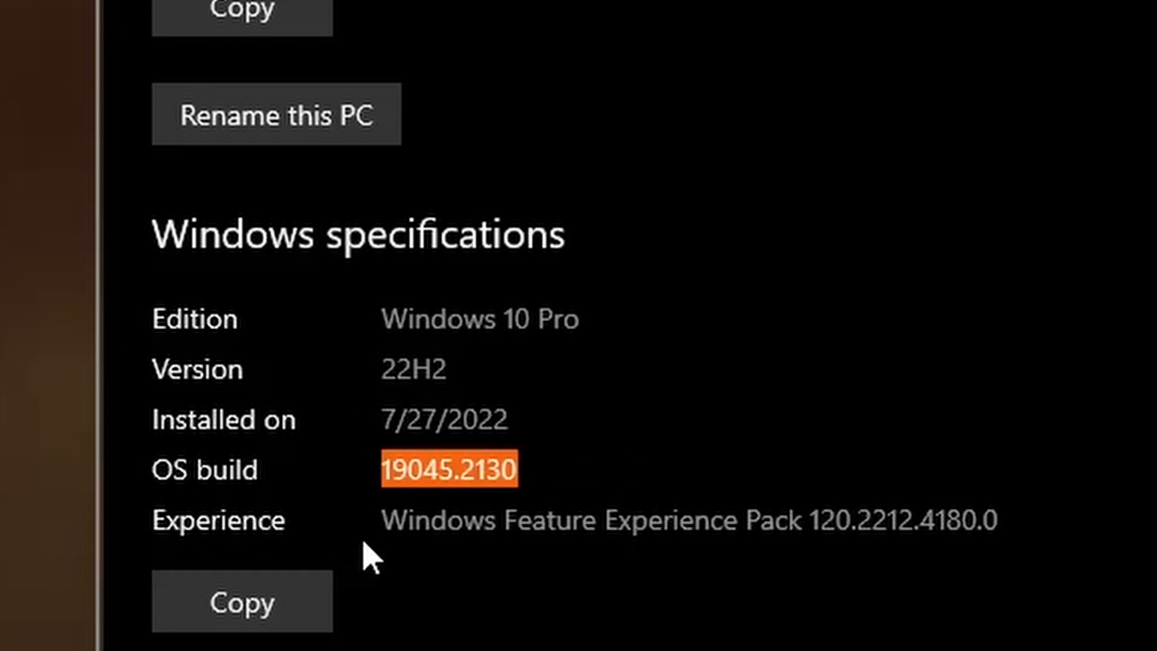
mouse_move(68, 571)
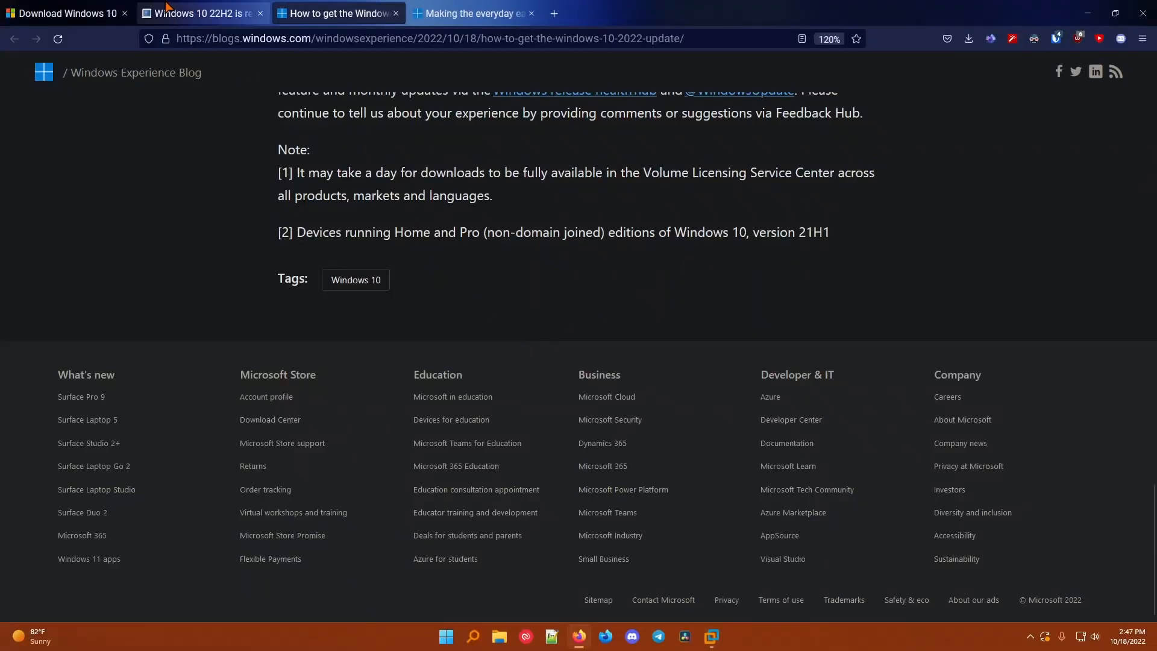
Switch to the Download Windows 10 tab and scroll to the 2022 Update, version 22H2 section
left_click(60, 13)
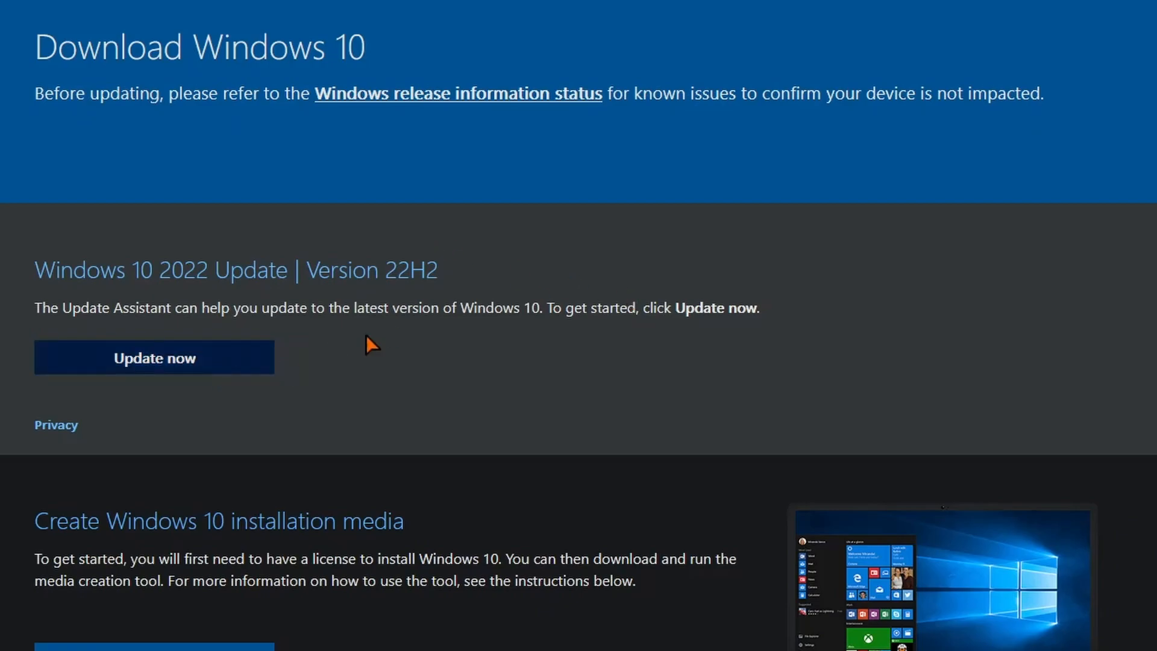
scroll("down", 3)
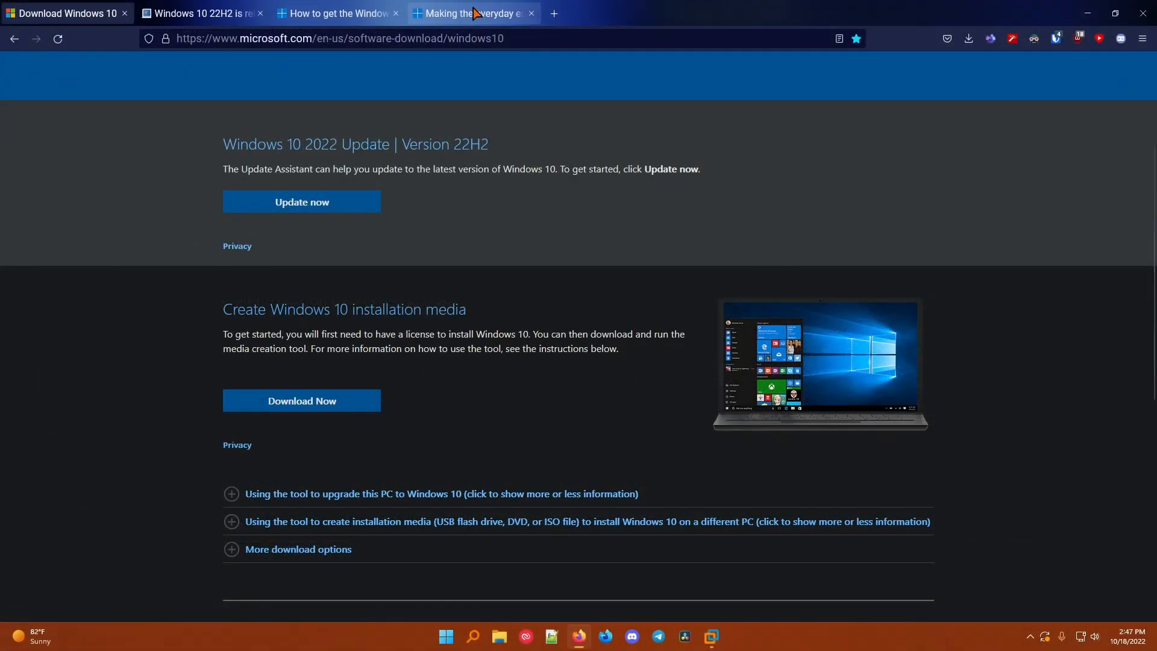
Read the Windows 11 new experiences post down to the Amazon Appstore and sports apps sections
left_click(475, 13)
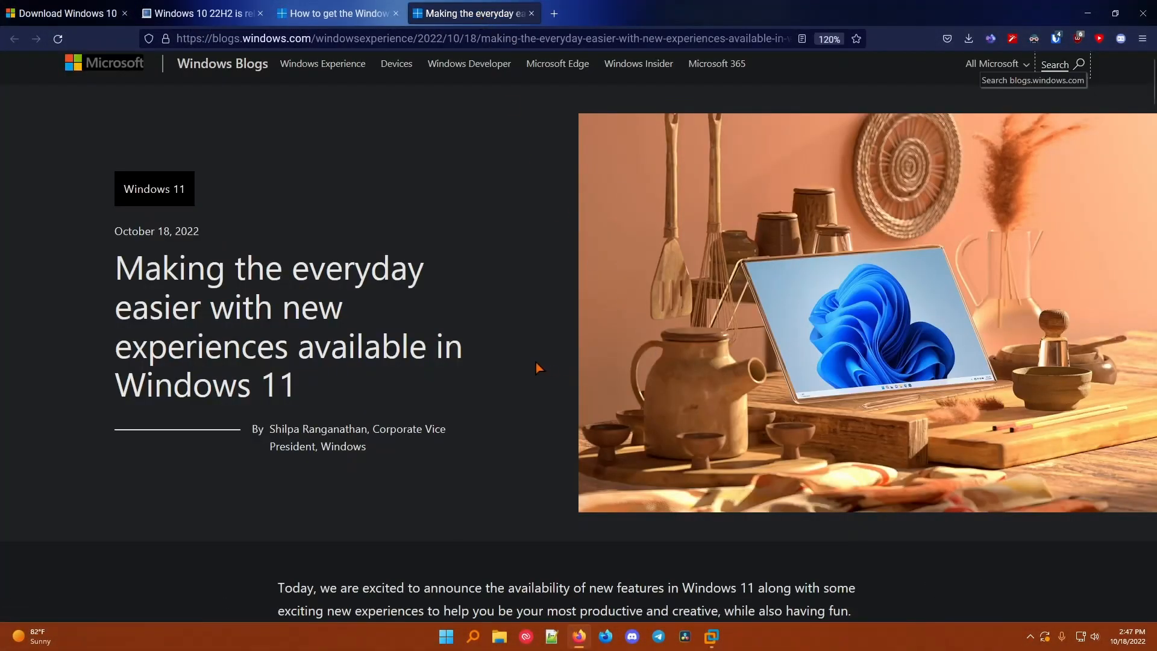
scroll("down", 3)
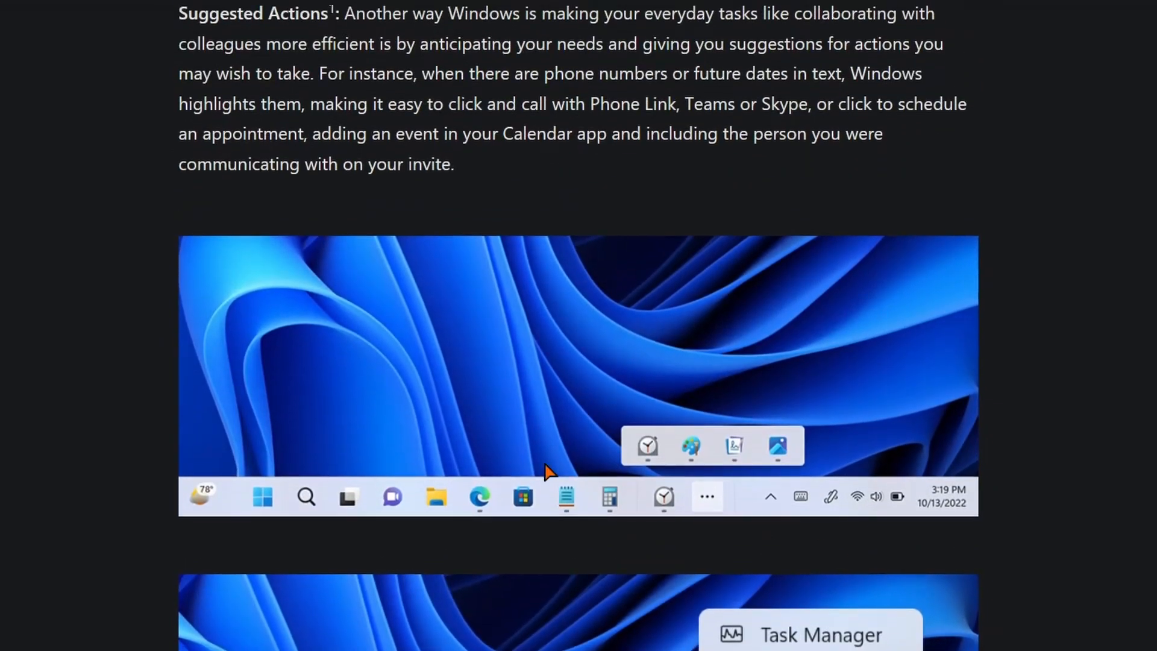
scroll("down", 3)
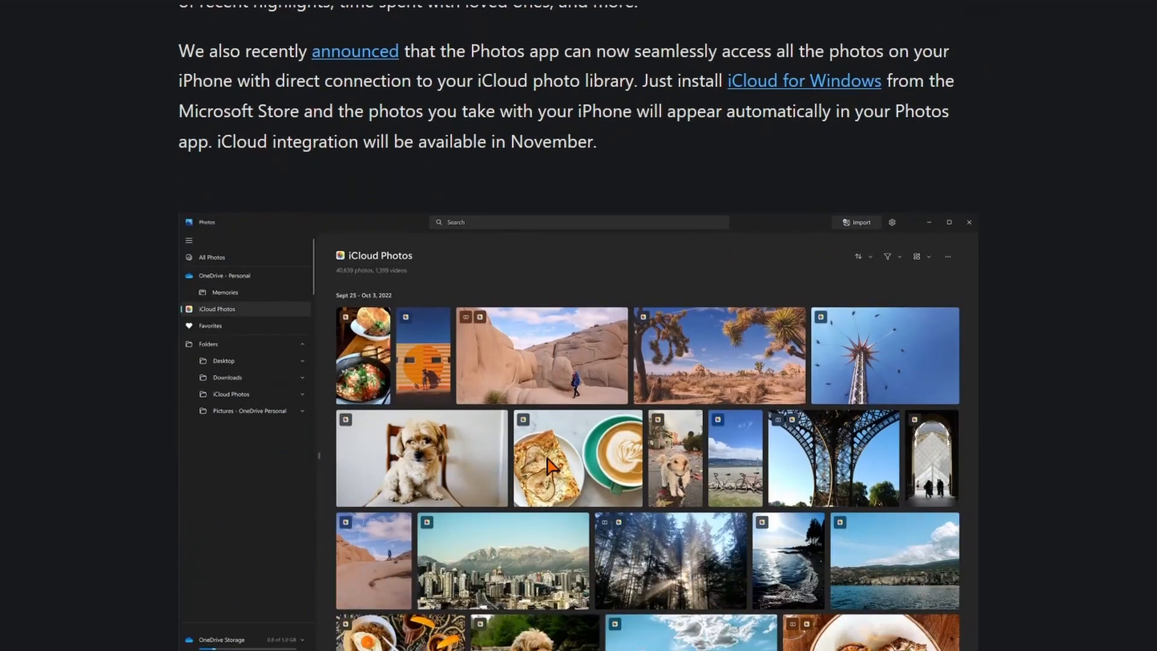
scroll("down", 3)
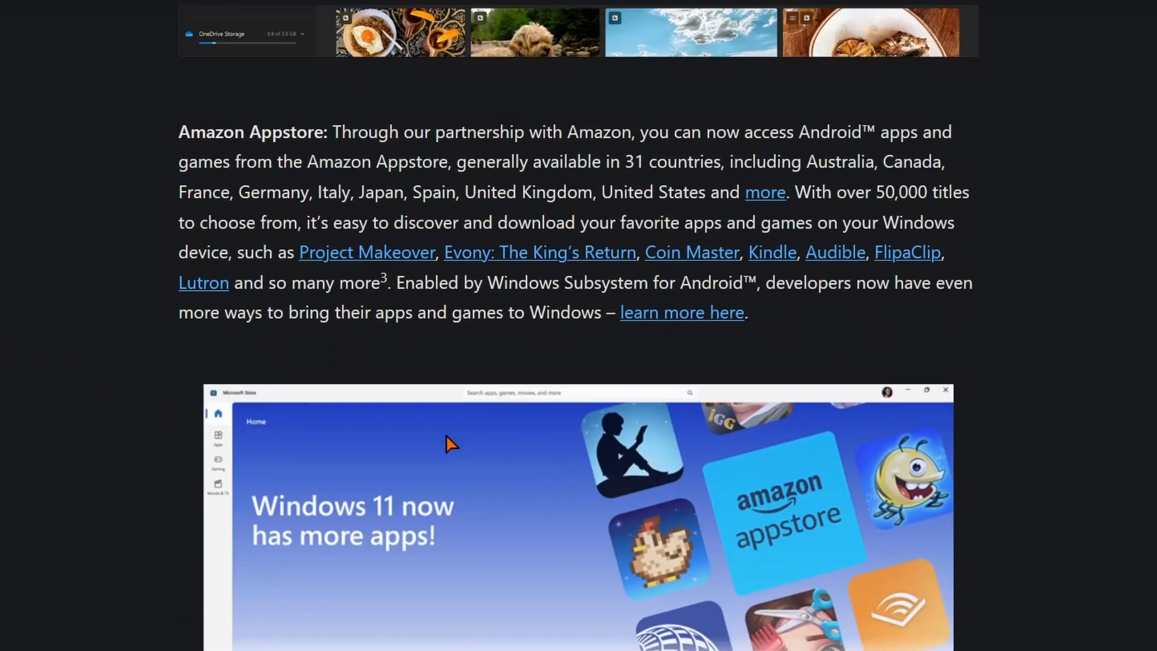
scroll("down", 3)
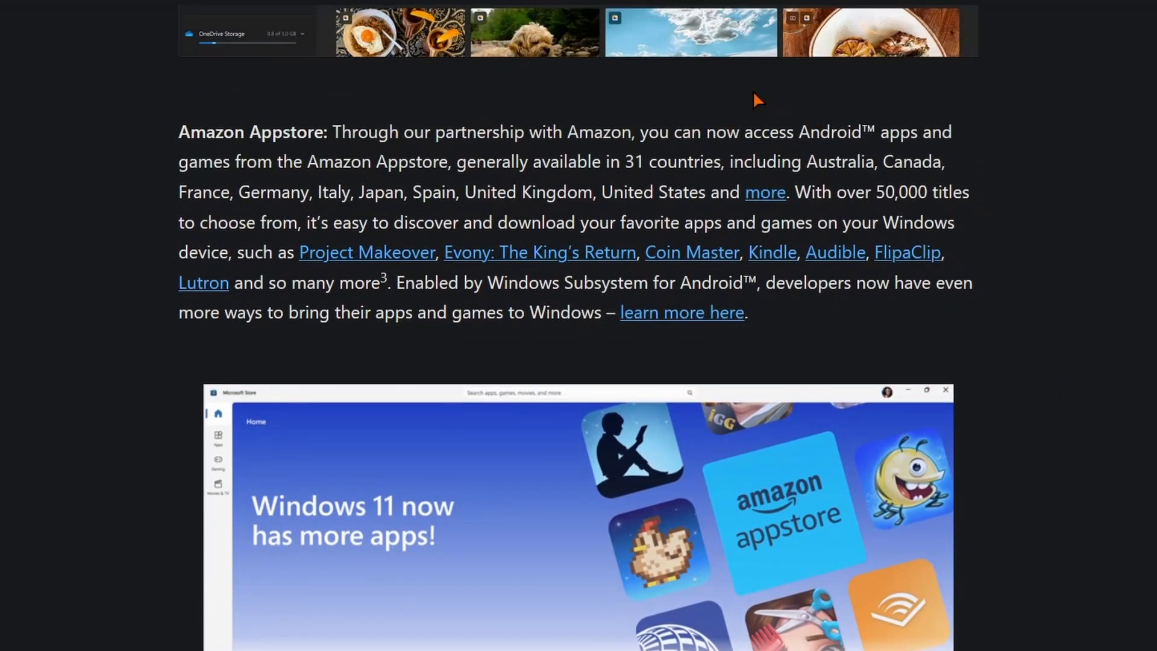
scroll("down", 3)
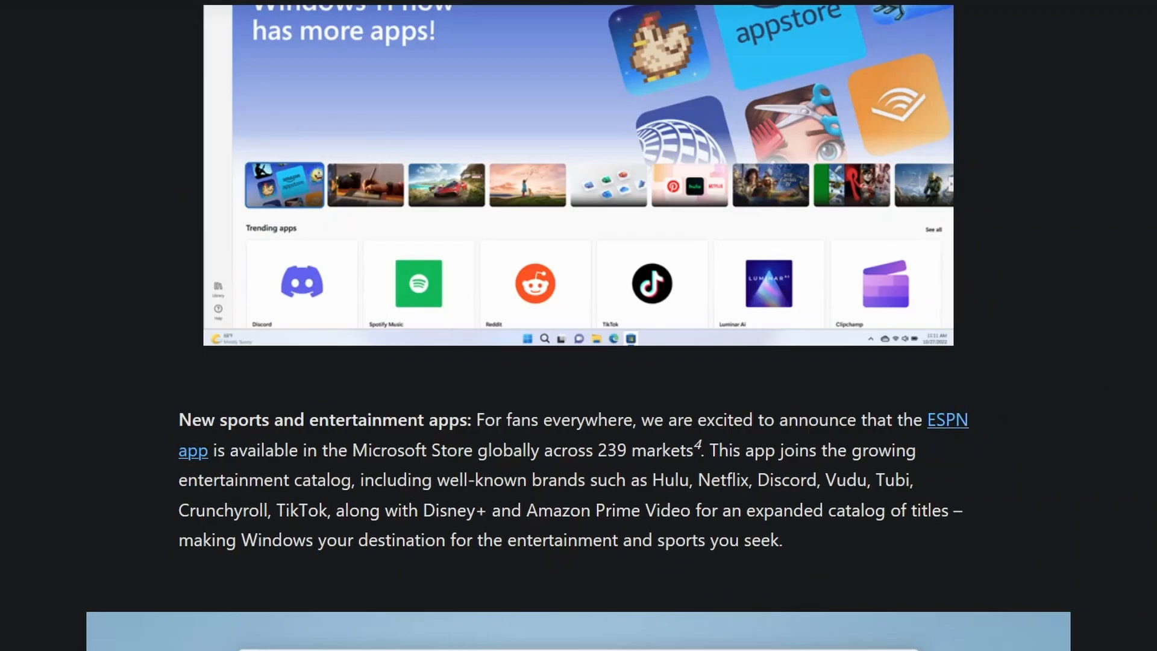
Scroll the Windows 11 Windows Update page showing the 2022-10 cumulative update pending restart
scroll("down", 3)
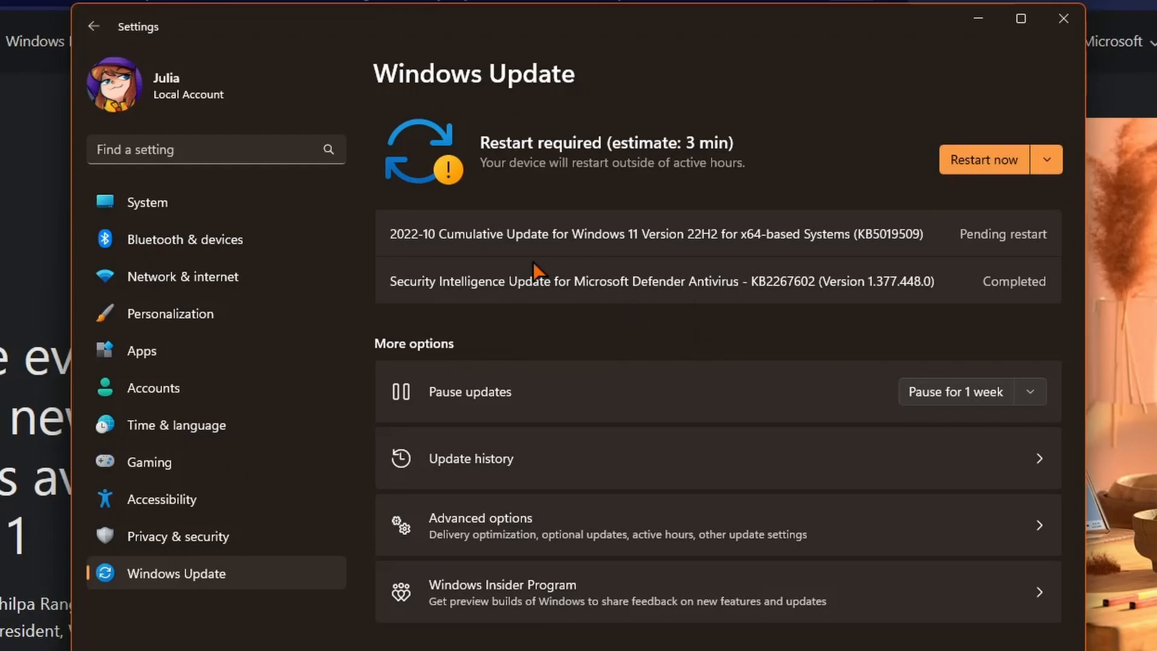
mouse_move(641, 325)
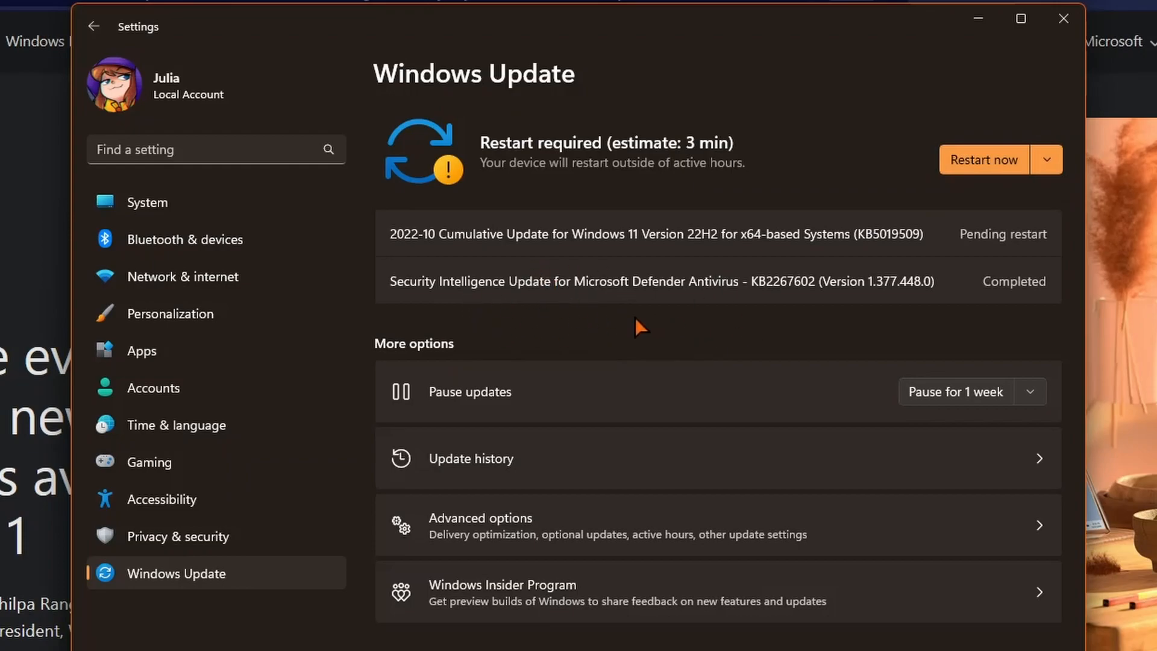
mouse_move(1044, 286)
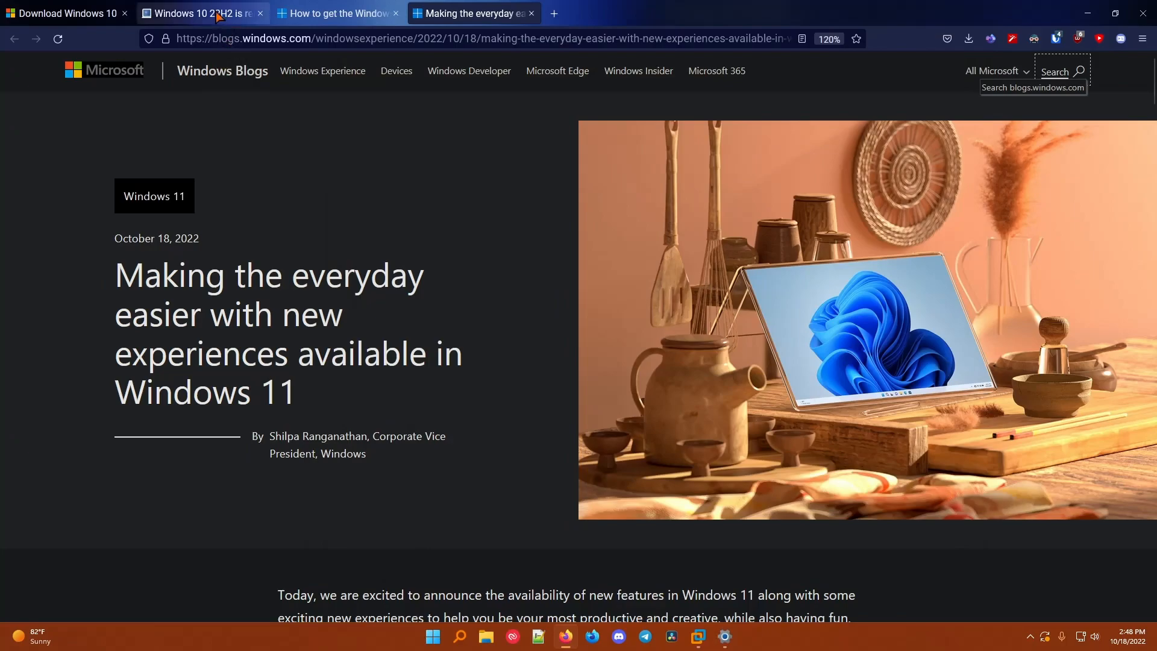
Return to BleepingComputer's 'Windows 10 22H2 is released, here's what we know' article
left_click(205, 13)
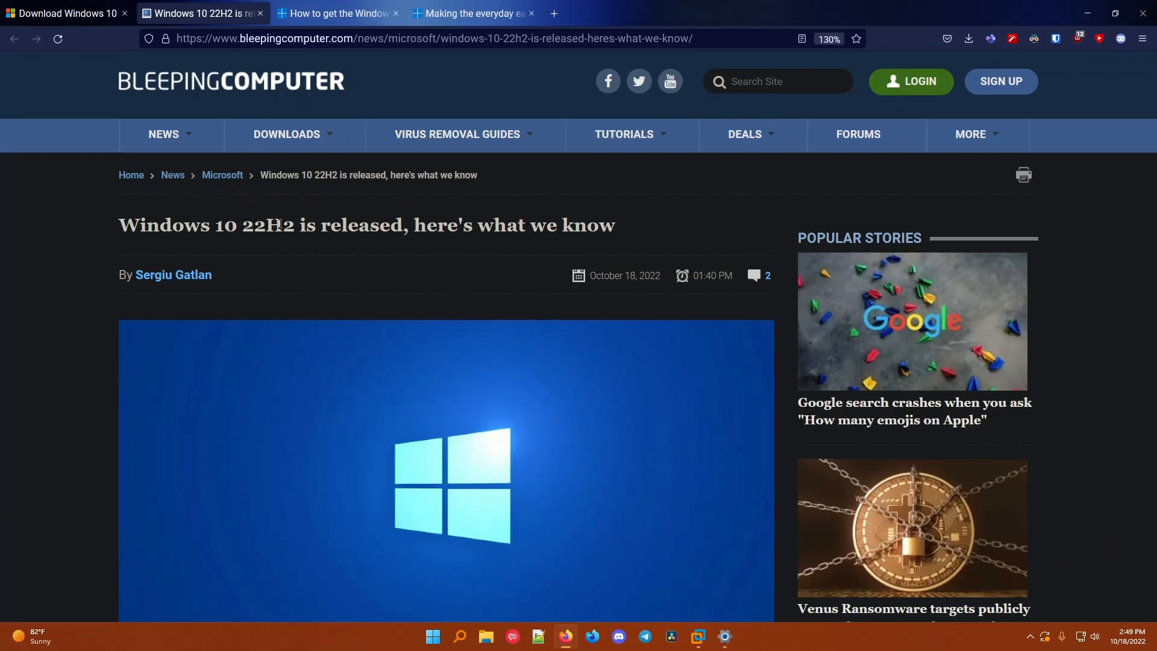
mouse_move(270, 249)
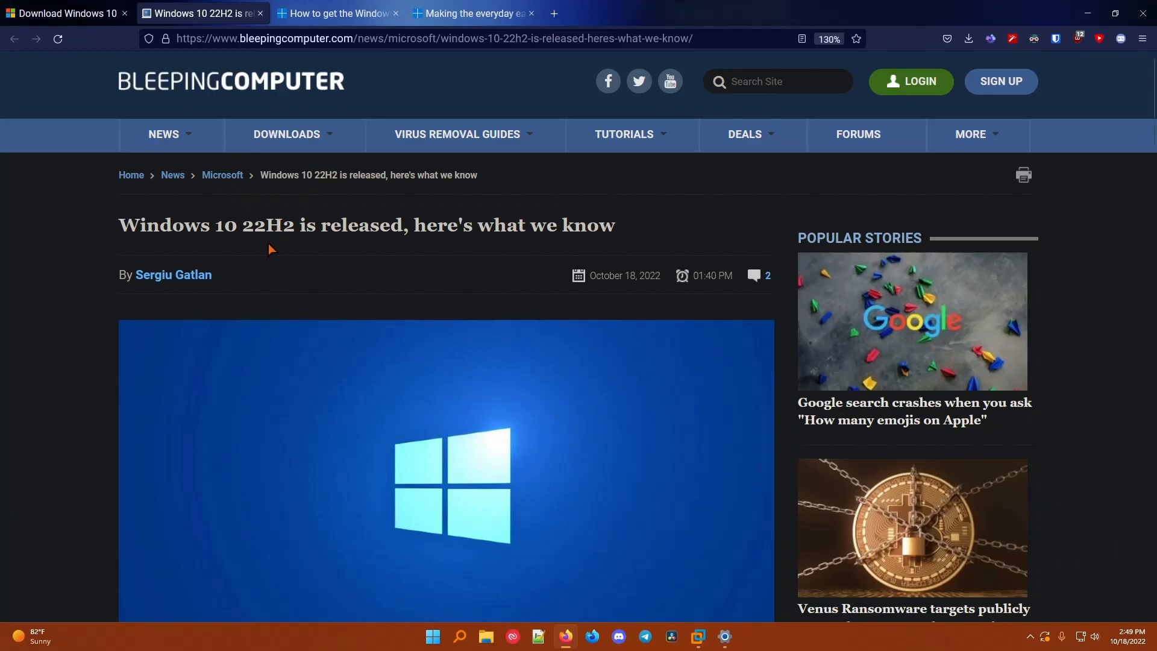